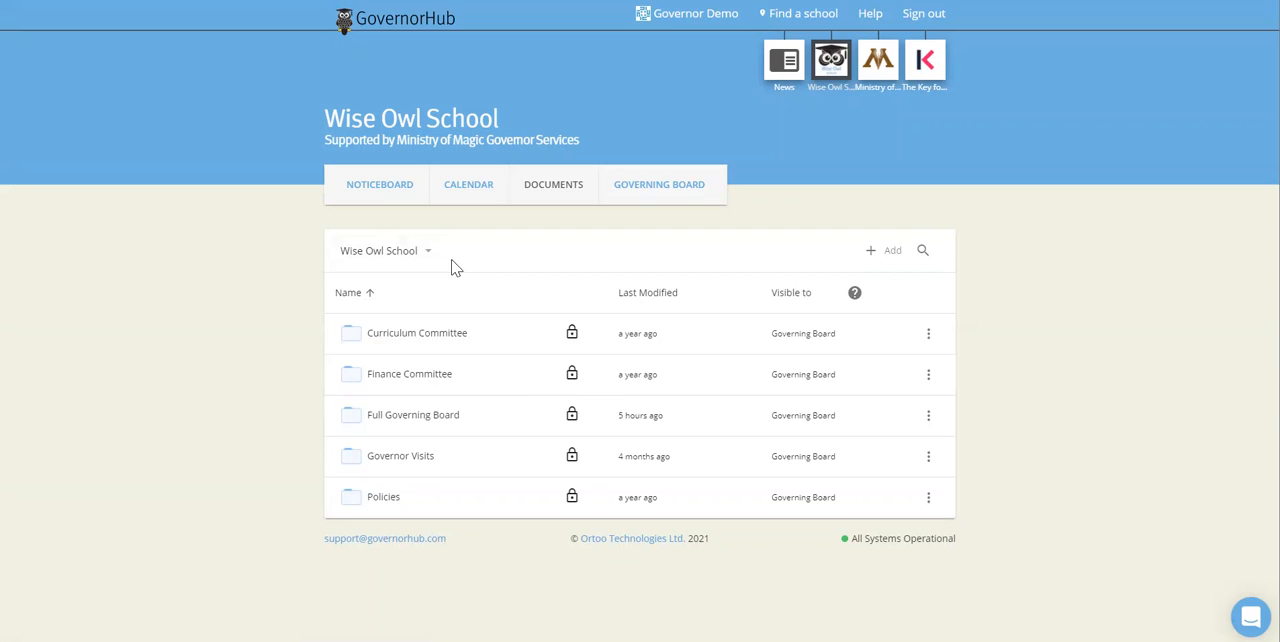
mouse_move(456, 290)
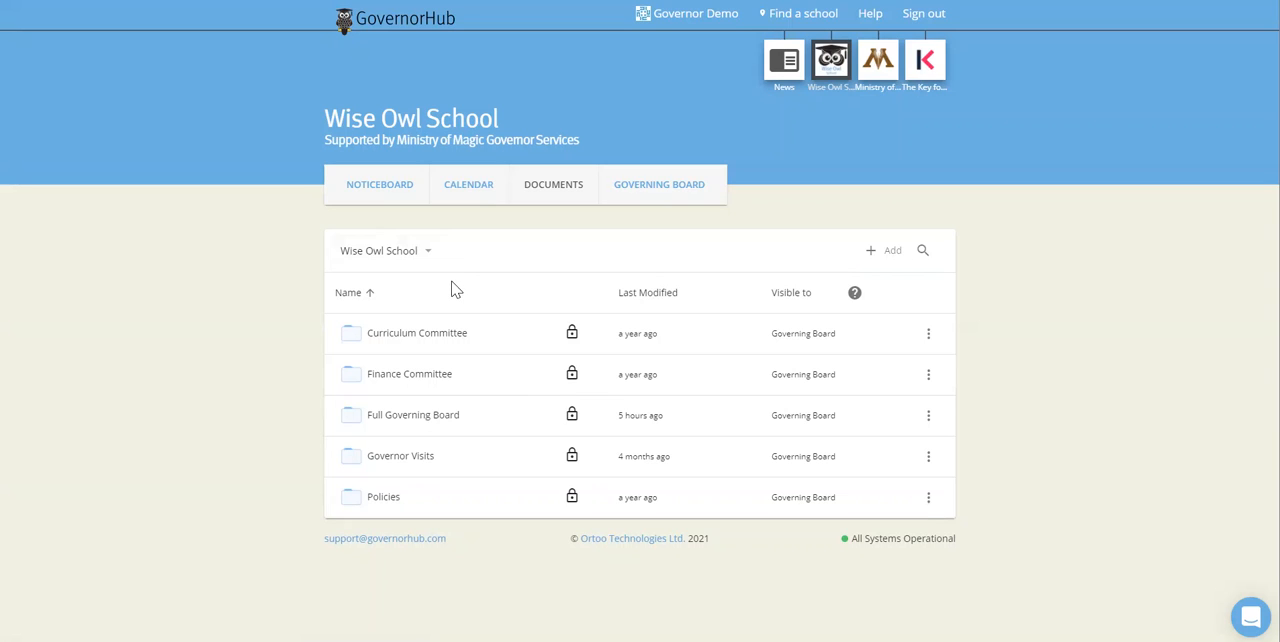
mouse_move(448, 378)
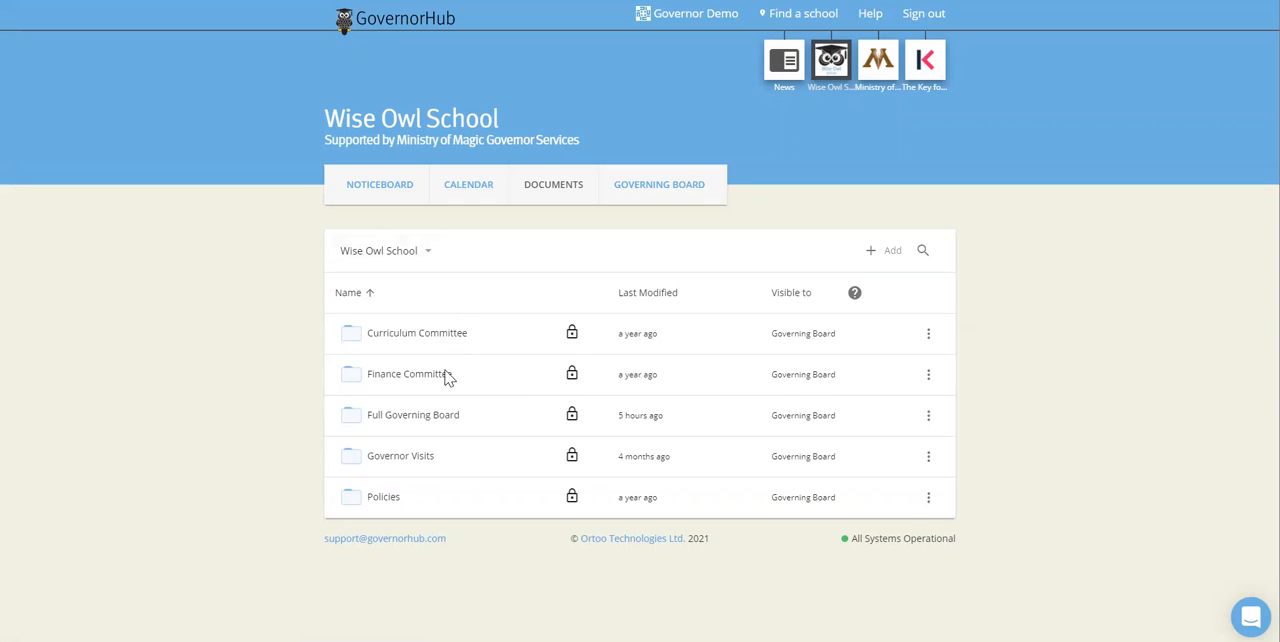
mouse_move(416, 332)
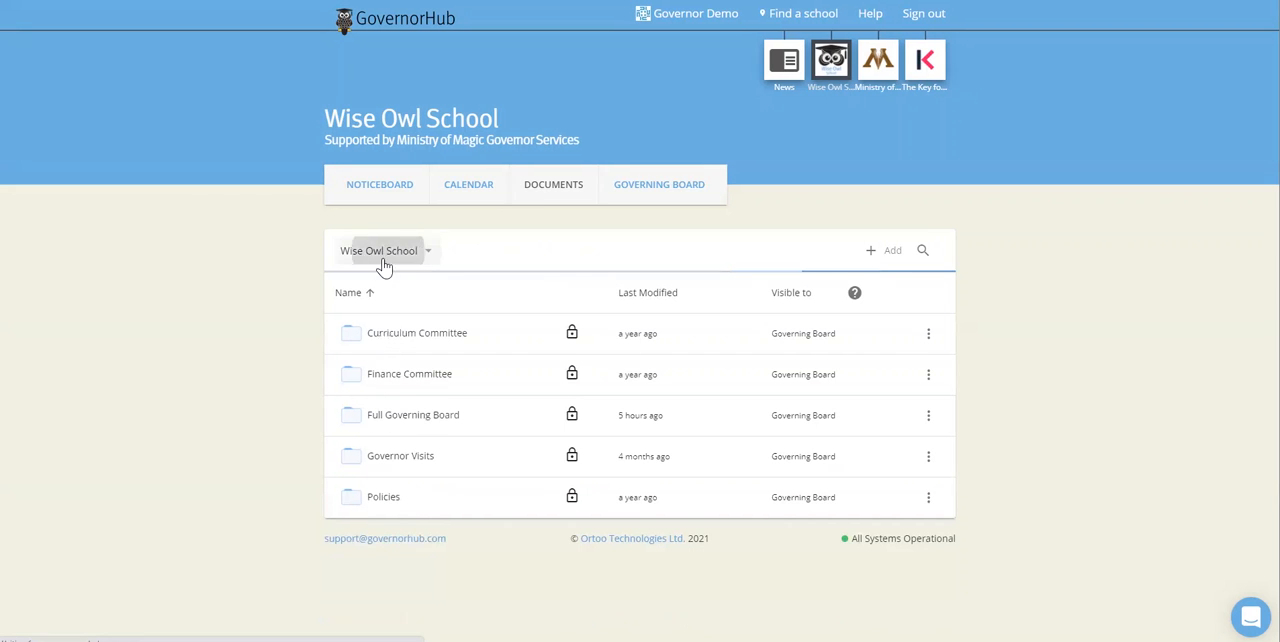
mouse_move(390, 508)
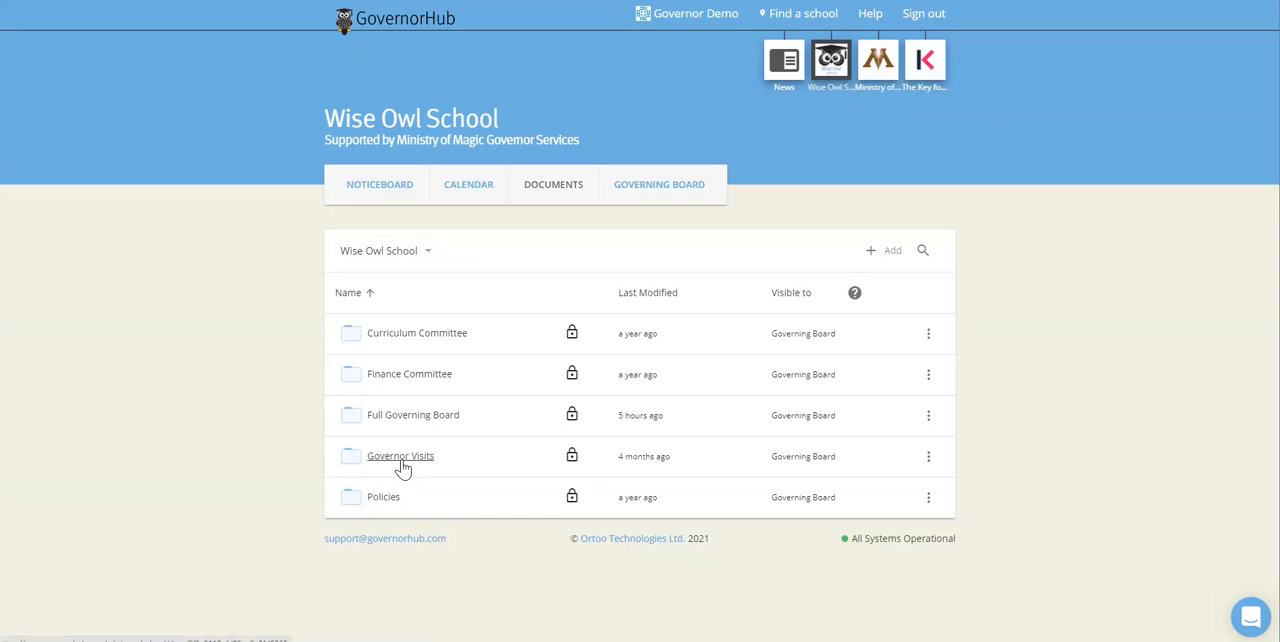
mouse_move(390, 490)
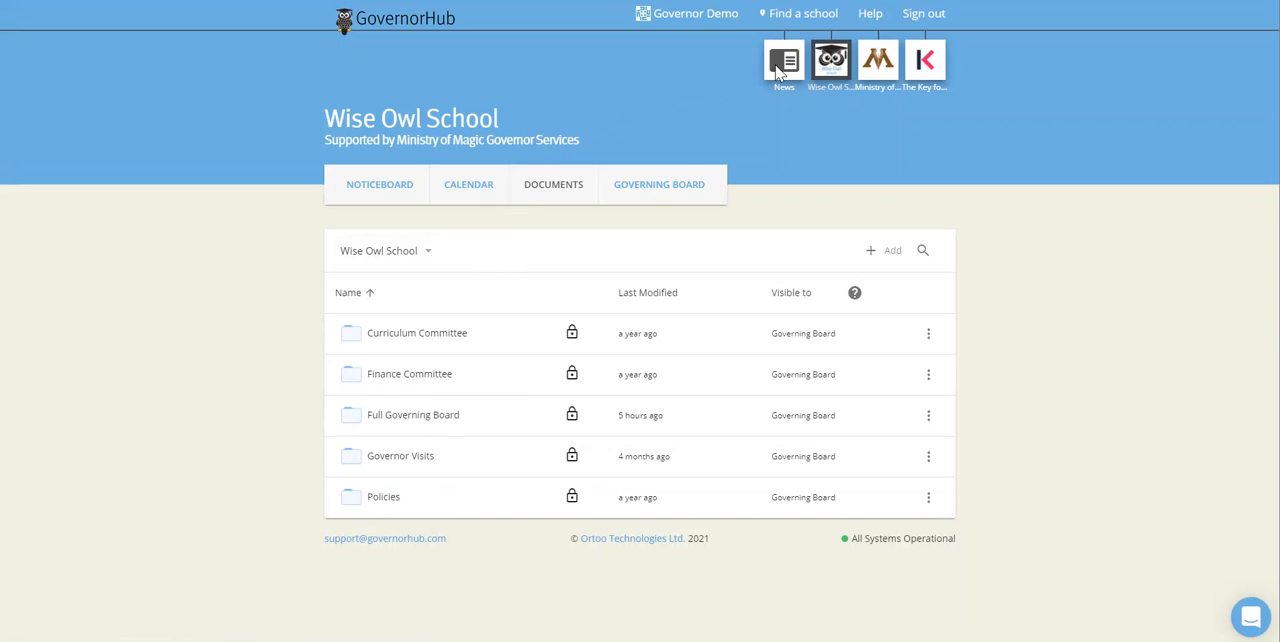
mouse_move(872, 14)
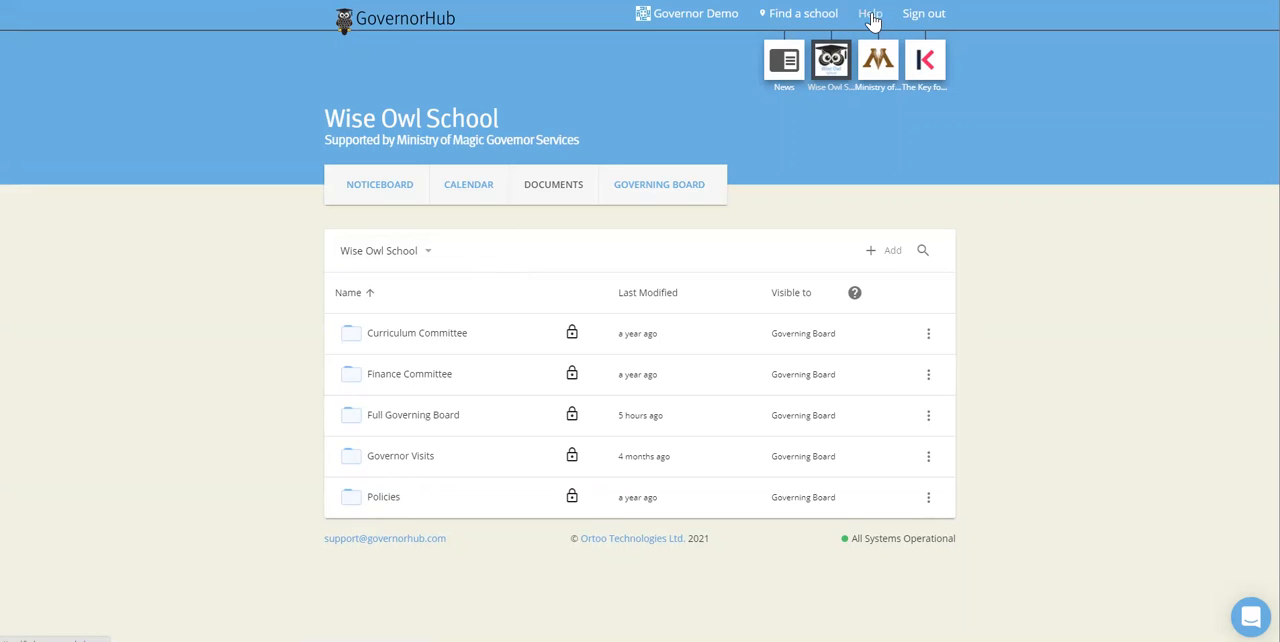
mouse_move(520, 318)
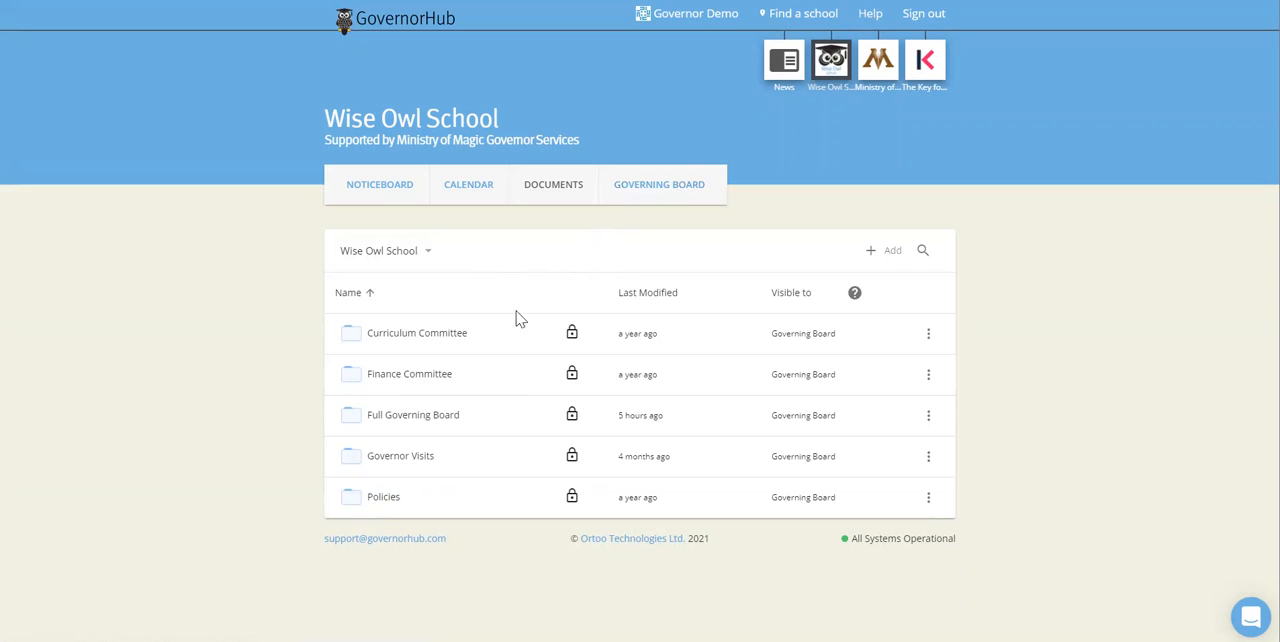
mouse_move(372, 516)
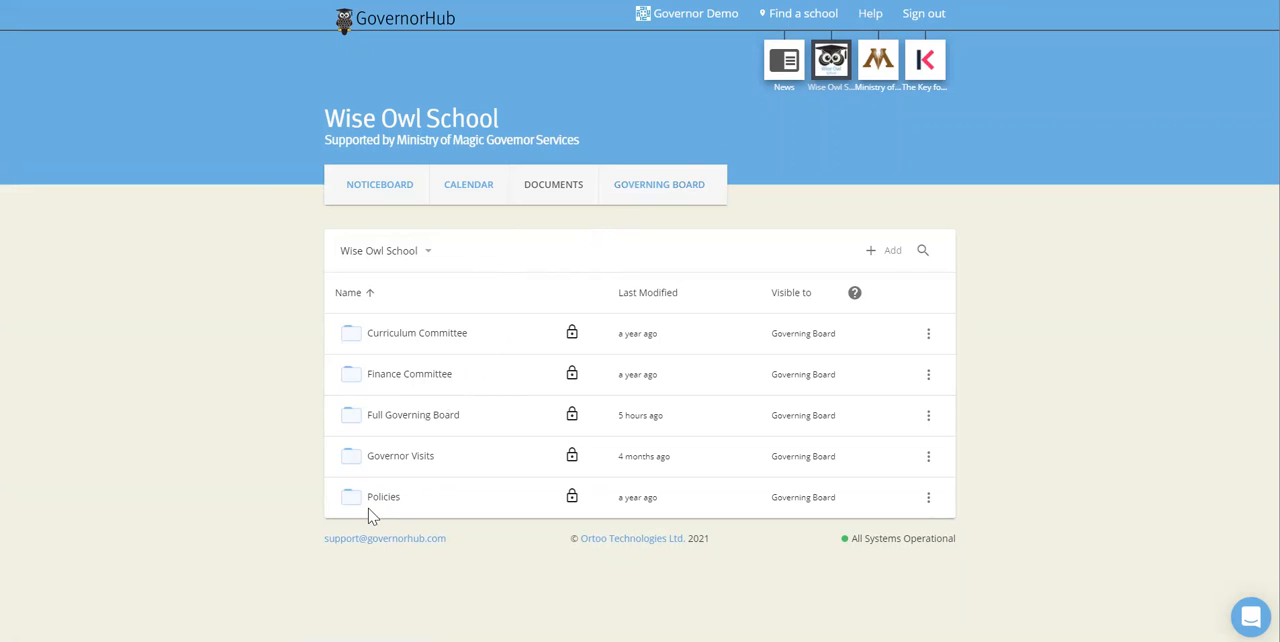
Open the Policies folder and view its Code of Conduct document in the Word viewer
click(384, 496)
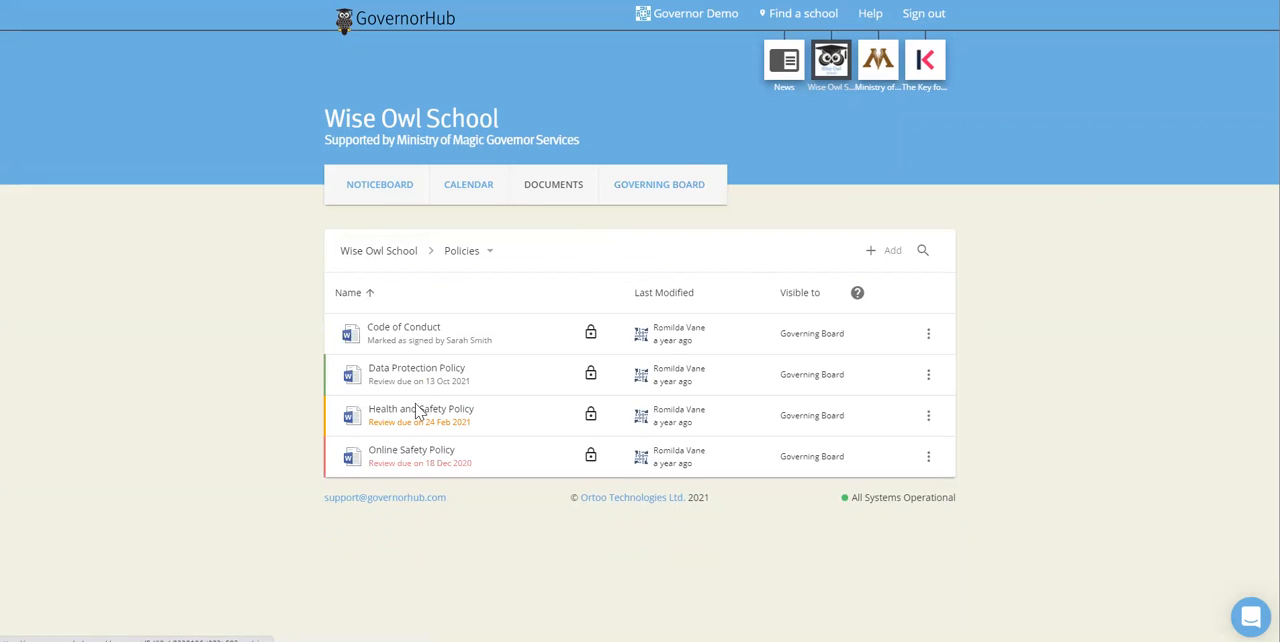
click(420, 408)
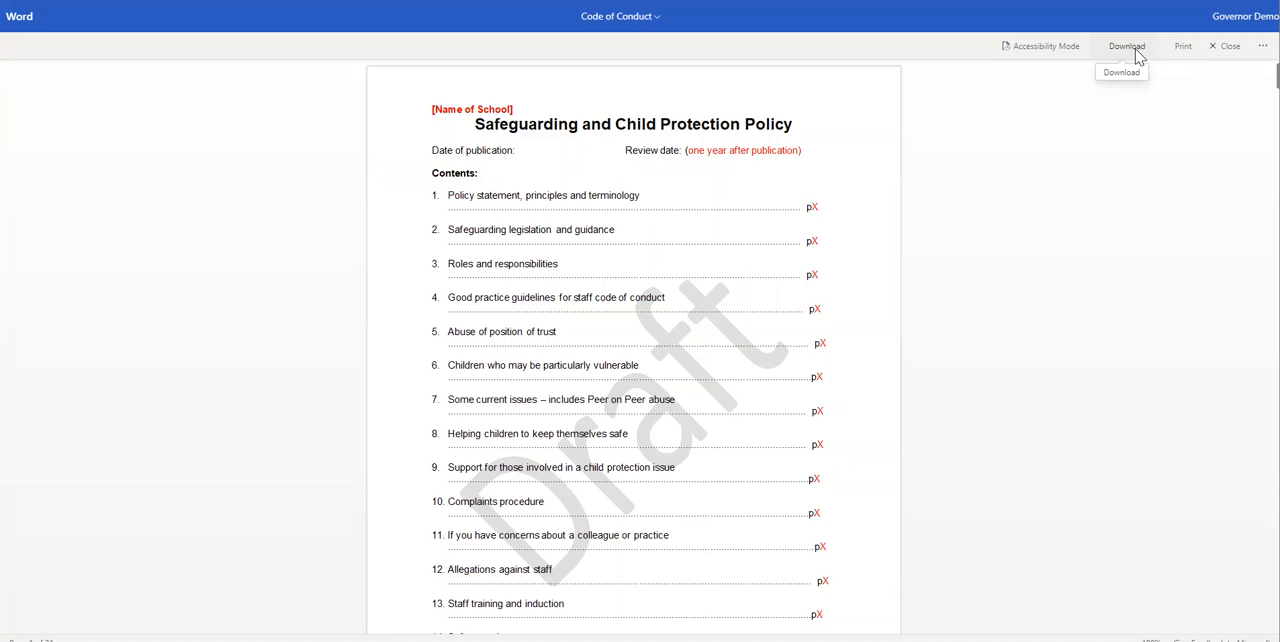
mouse_move(1214, 50)
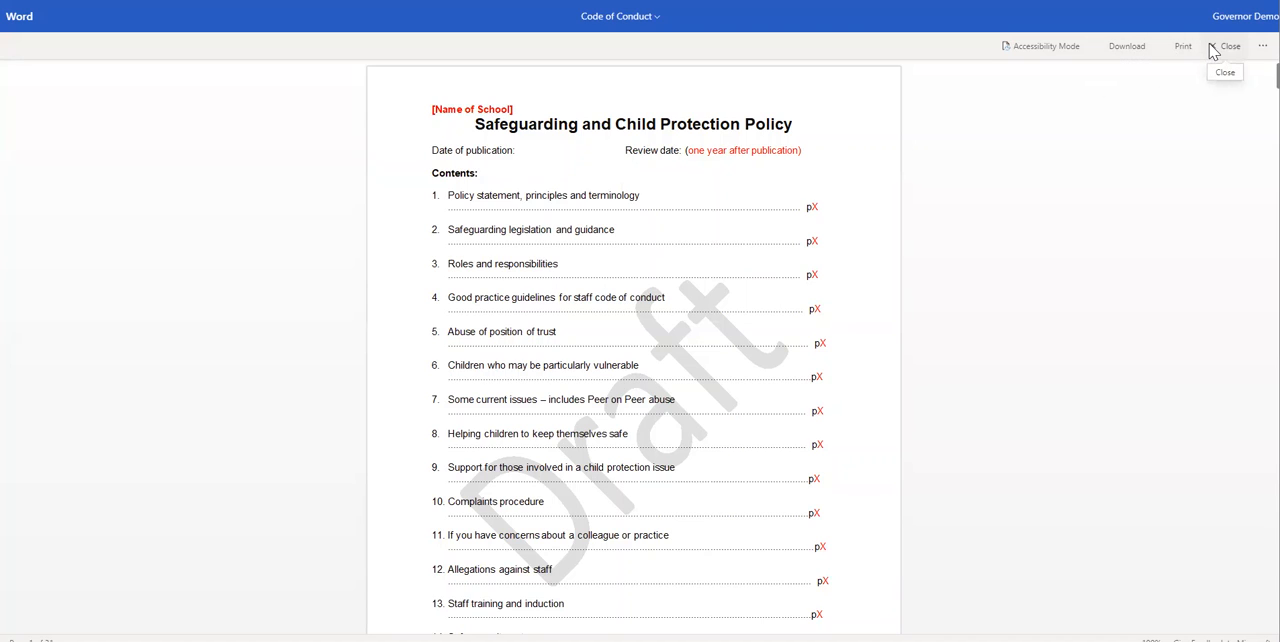
mouse_move(1184, 46)
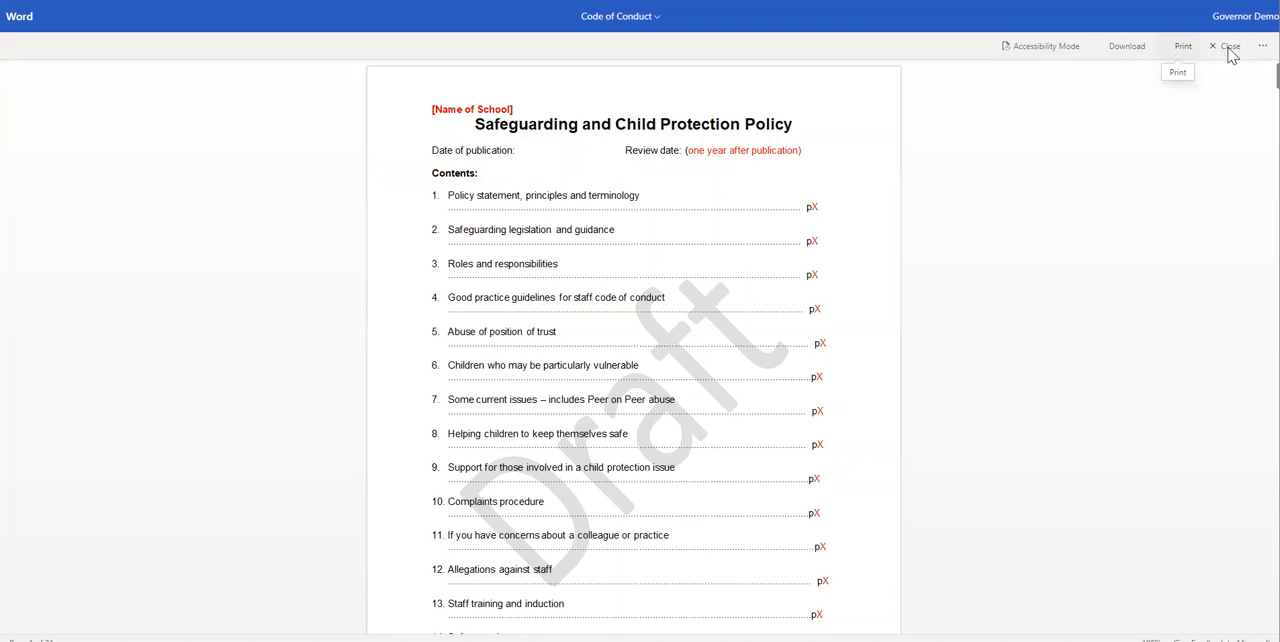
click(1228, 46)
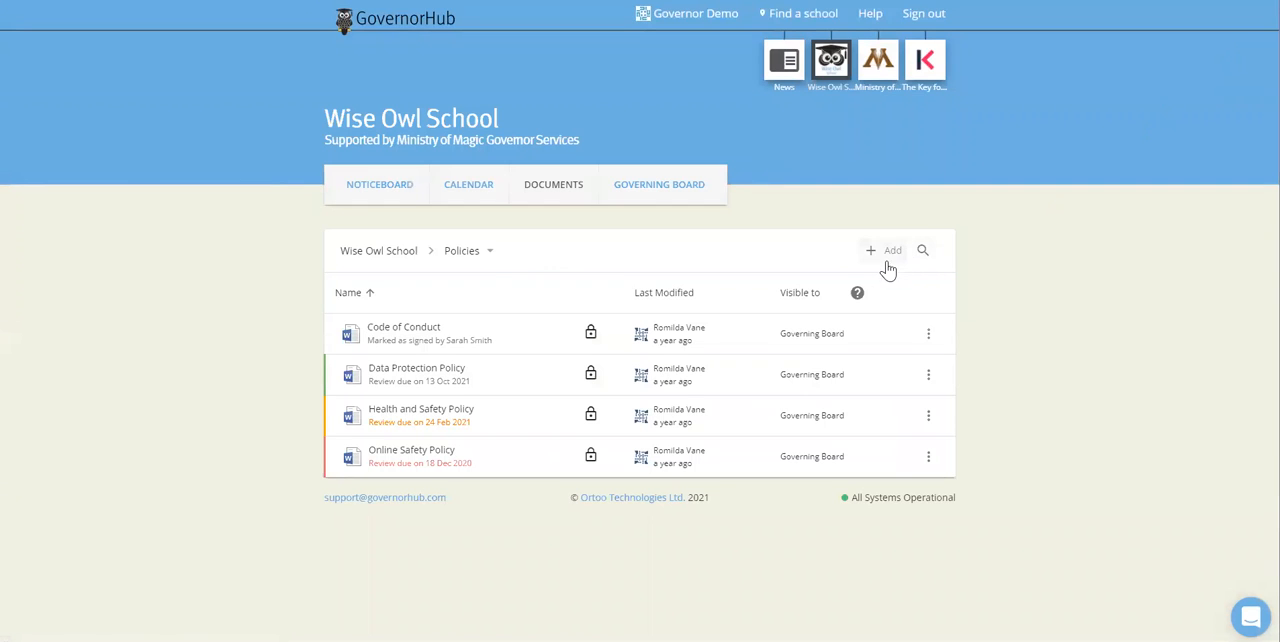
click(884, 250)
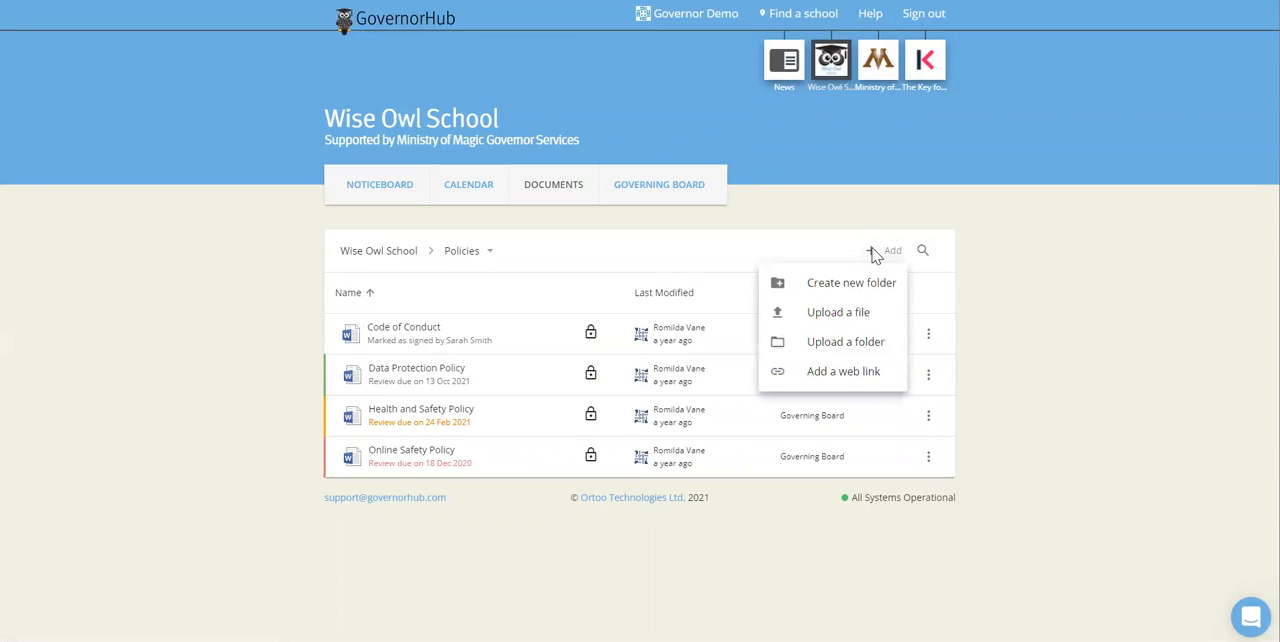
mouse_move(880, 258)
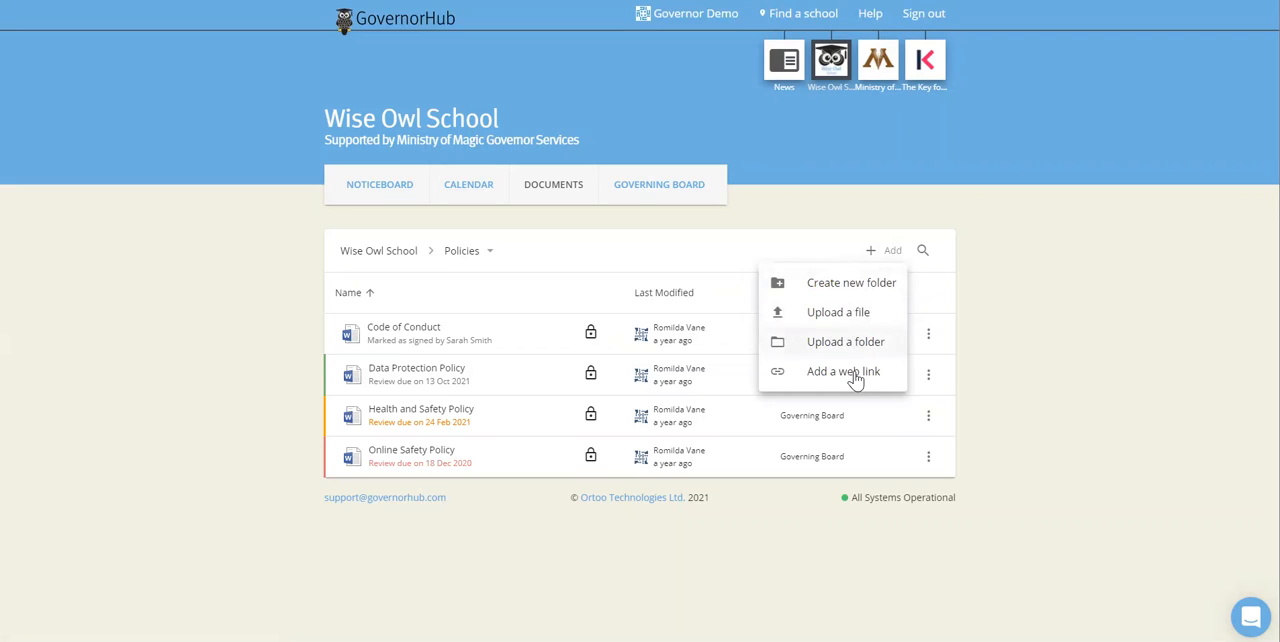
mouse_move(1008, 324)
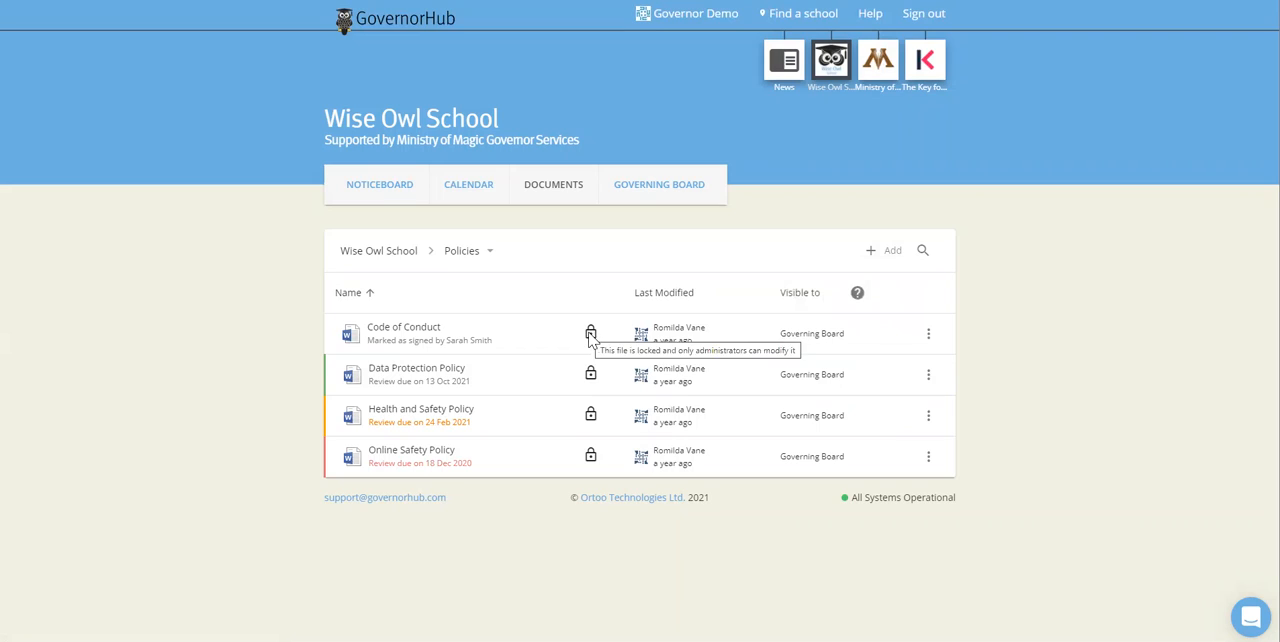
mouse_move(590, 280)
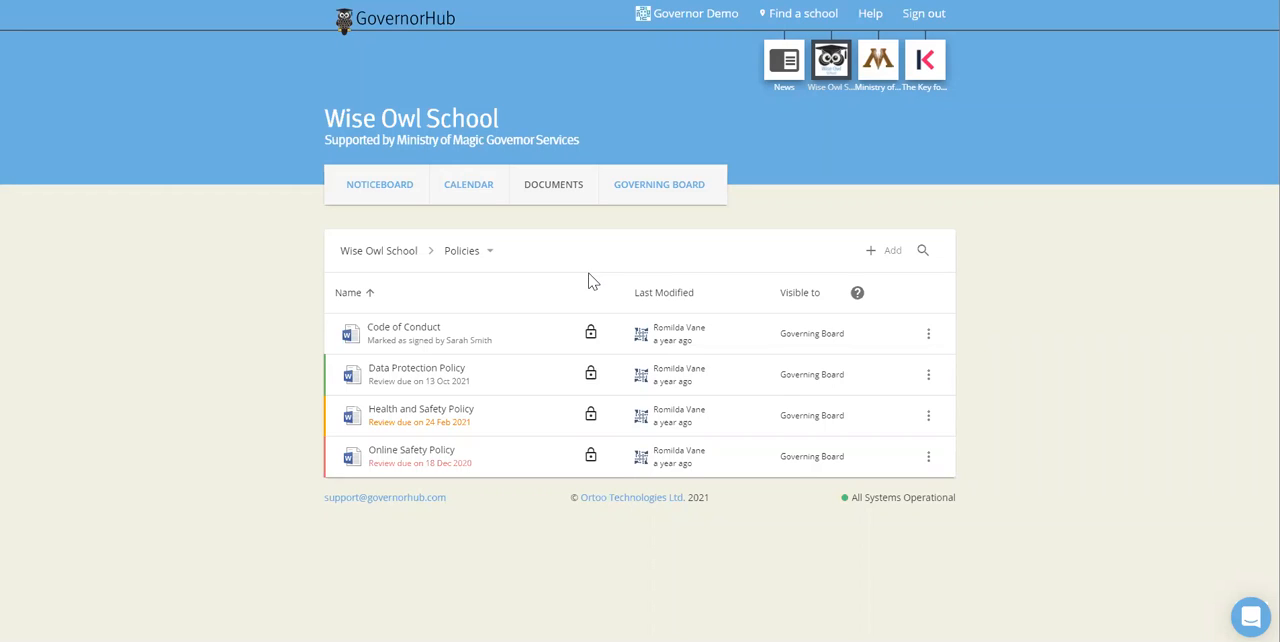
mouse_move(866, 336)
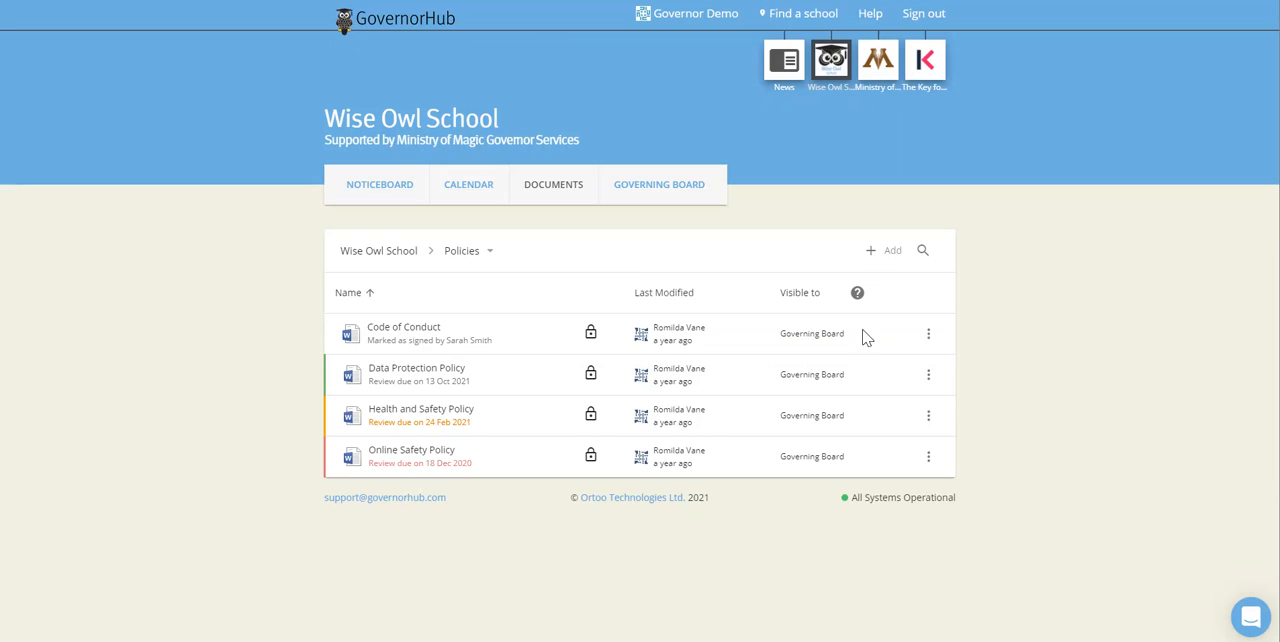
mouse_move(928, 334)
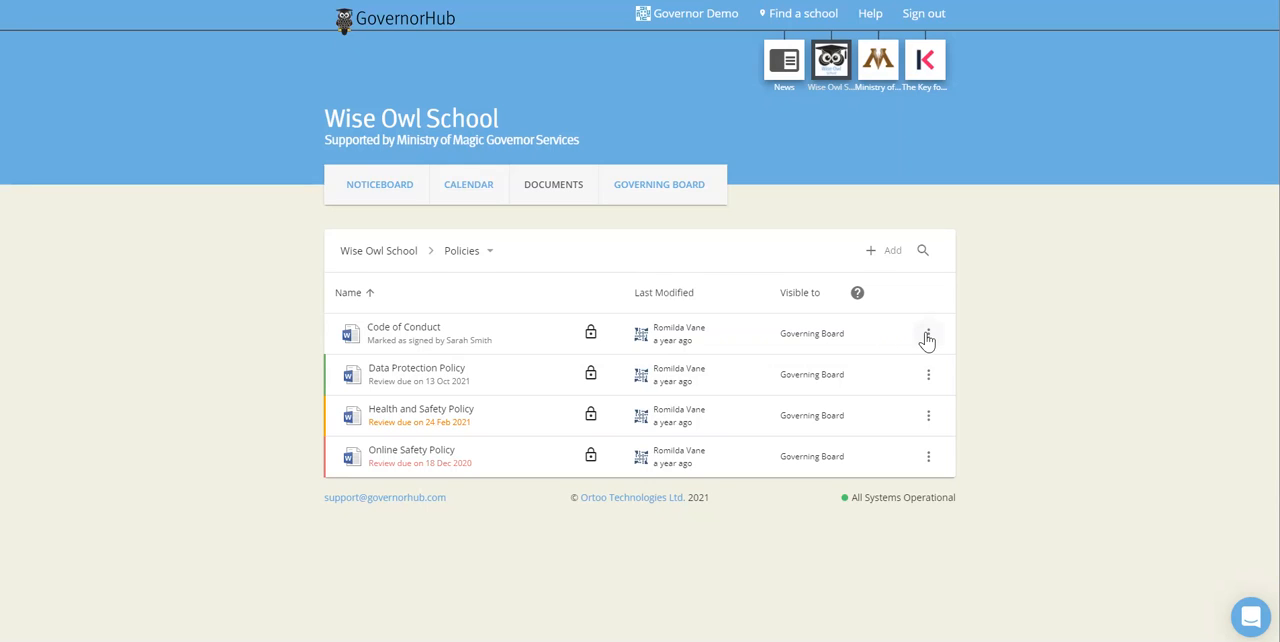
Show the actions menu for Code of Conduct, then for Data Protection Policy: share, download, copy link, mark as signed
click(928, 332)
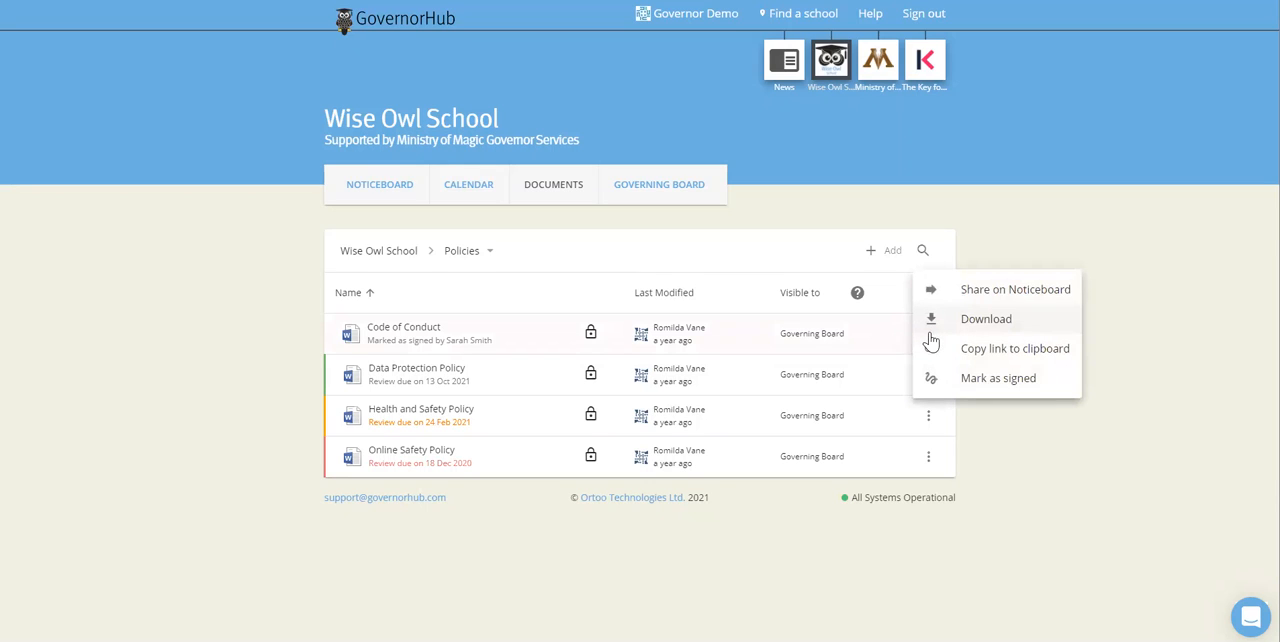
mouse_move(952, 380)
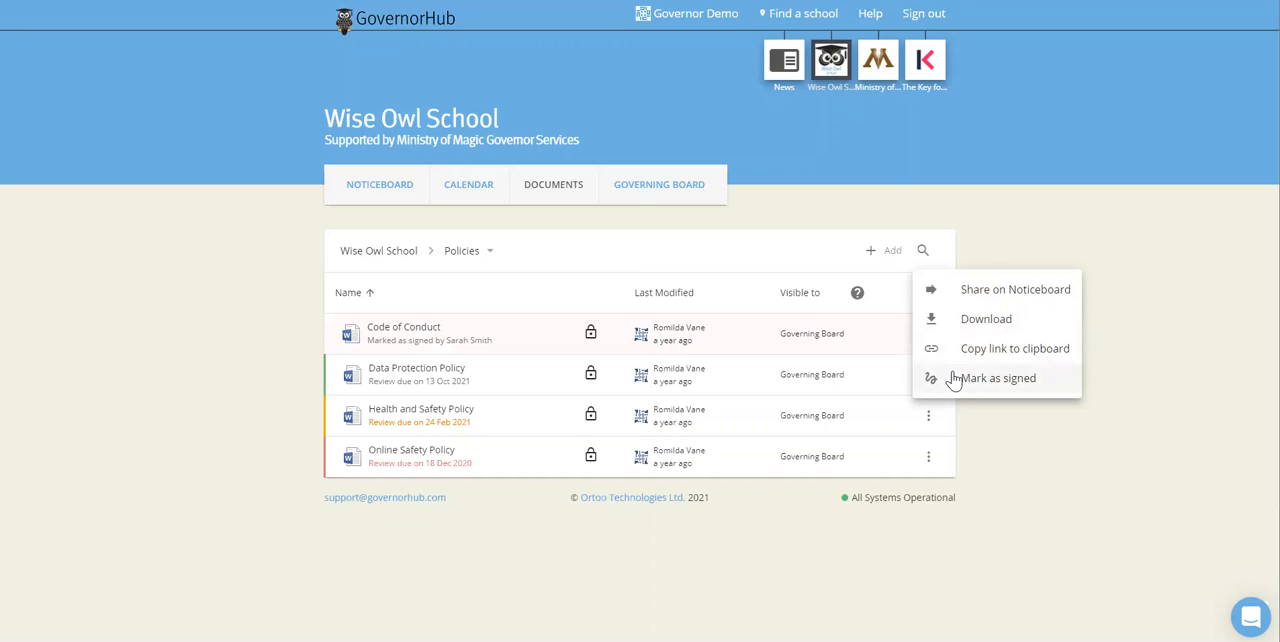
mouse_move(478, 340)
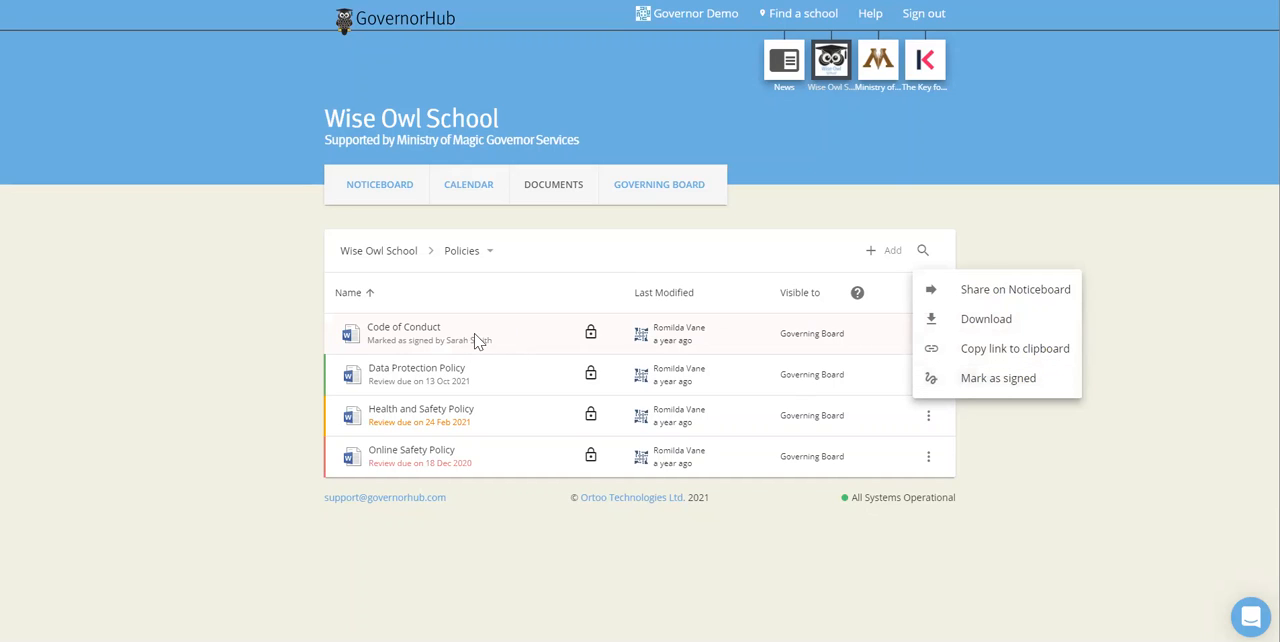
mouse_move(512, 344)
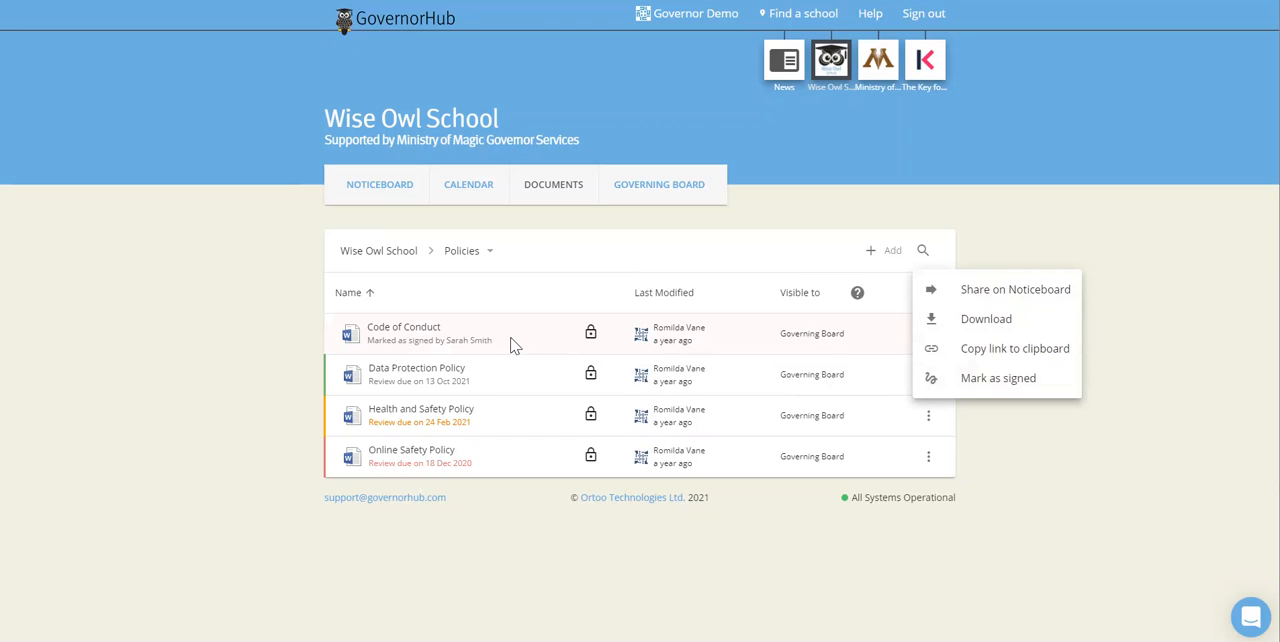
mouse_move(800, 76)
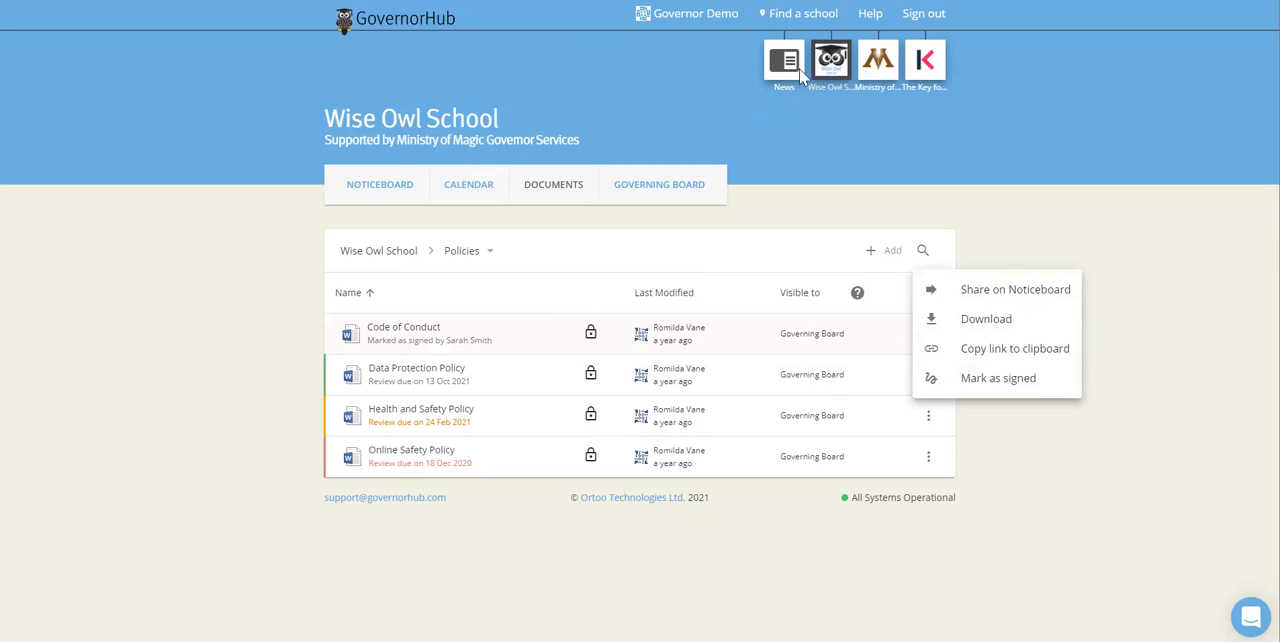
mouse_move(872, 18)
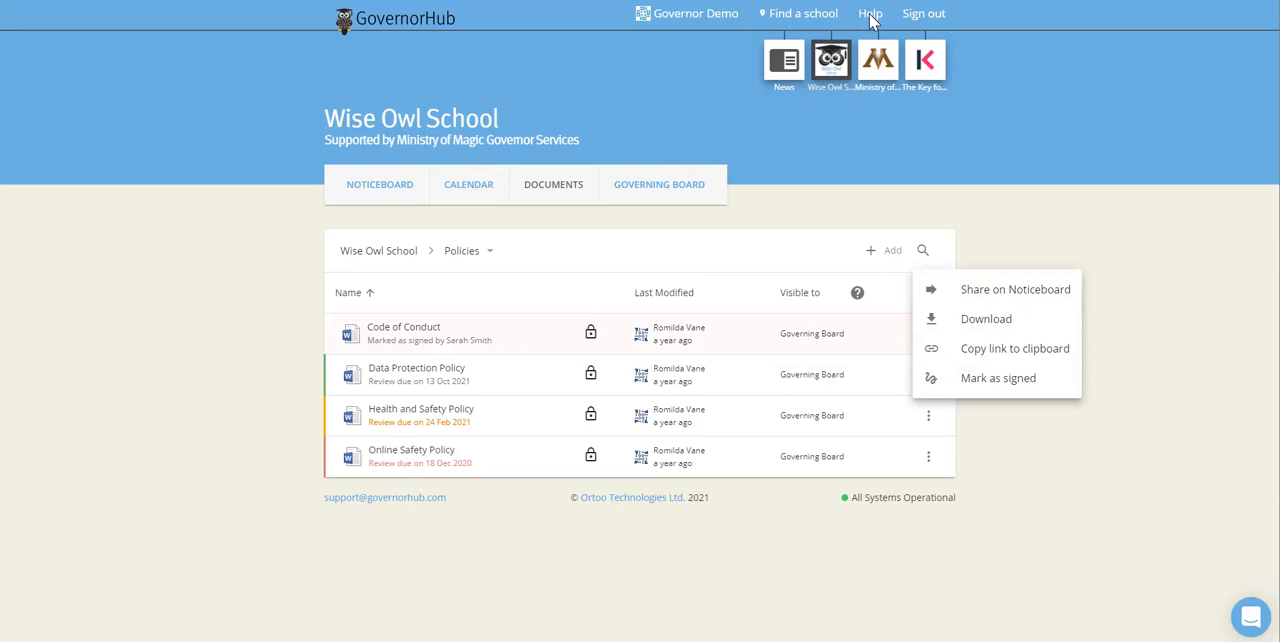
click(928, 374)
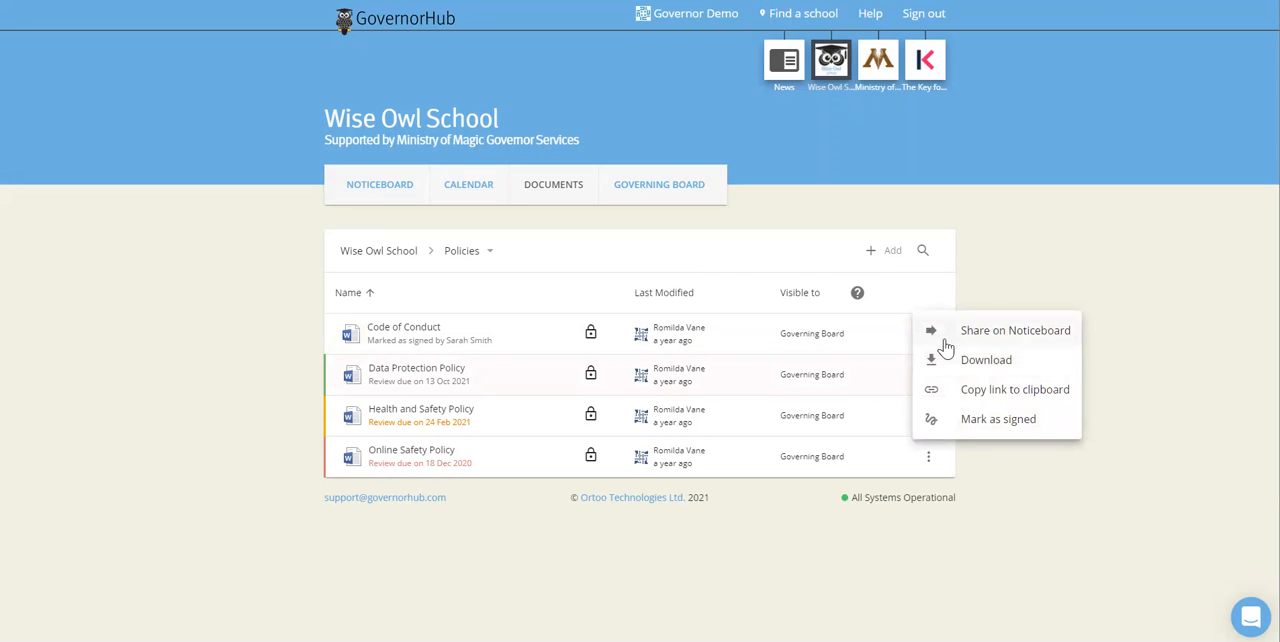
mouse_move(956, 360)
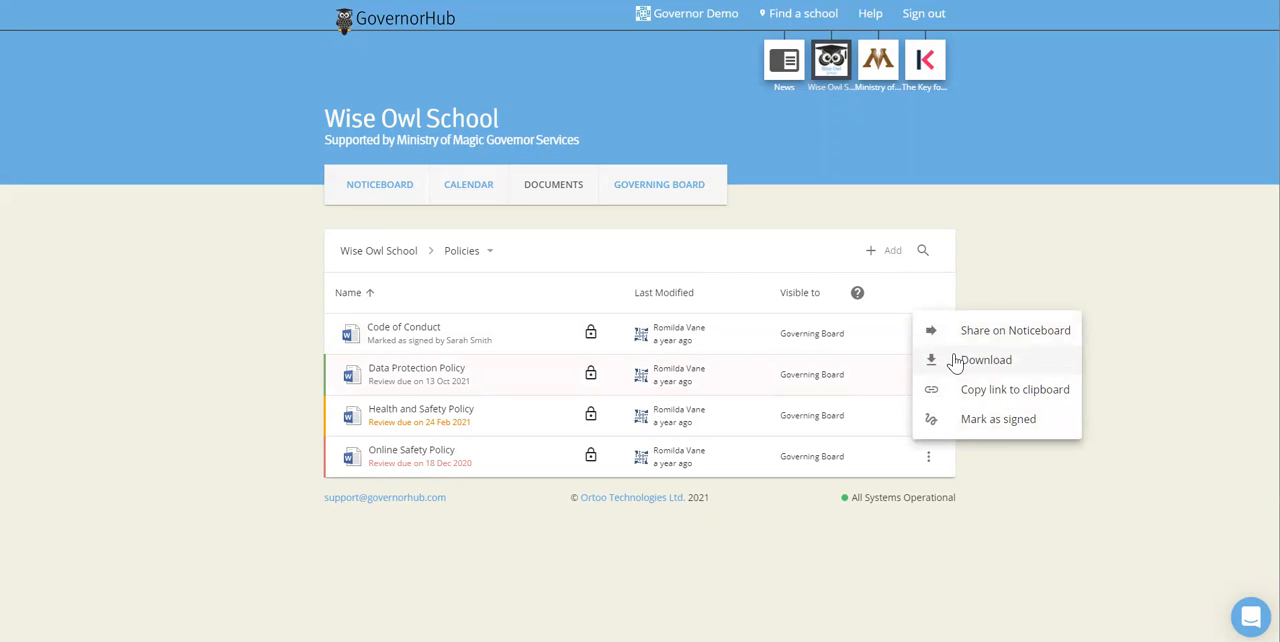
Dismiss the actions menu to leave the Policies listing with review-due dates visible
click(464, 396)
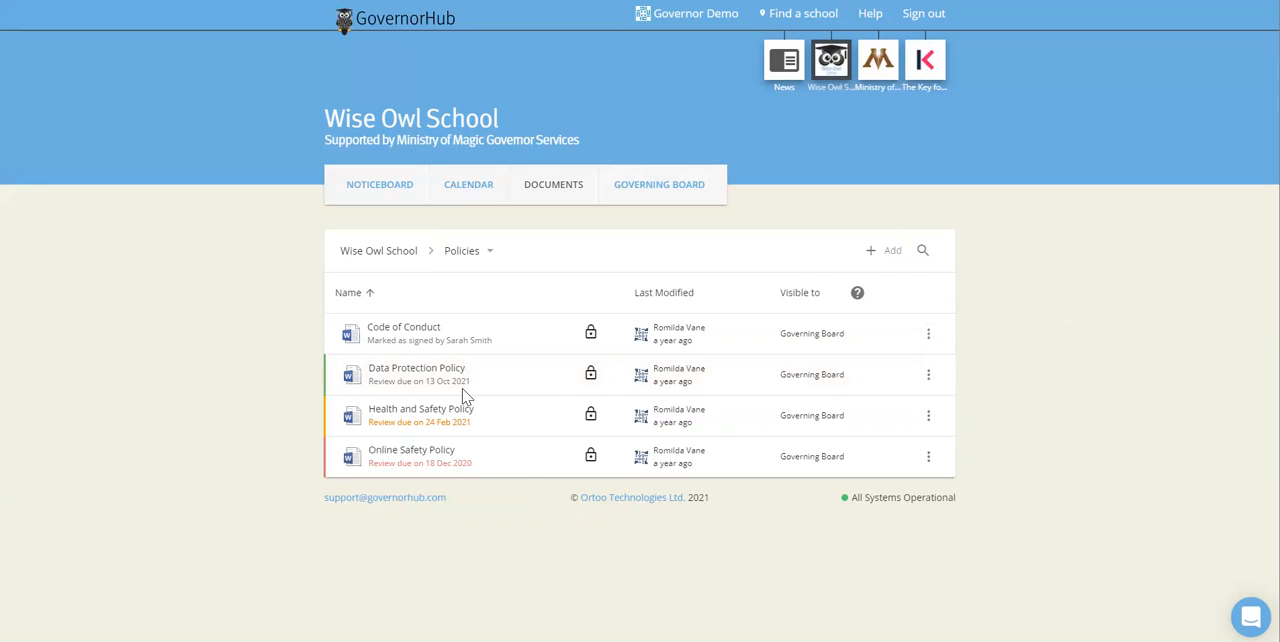
mouse_move(442, 460)
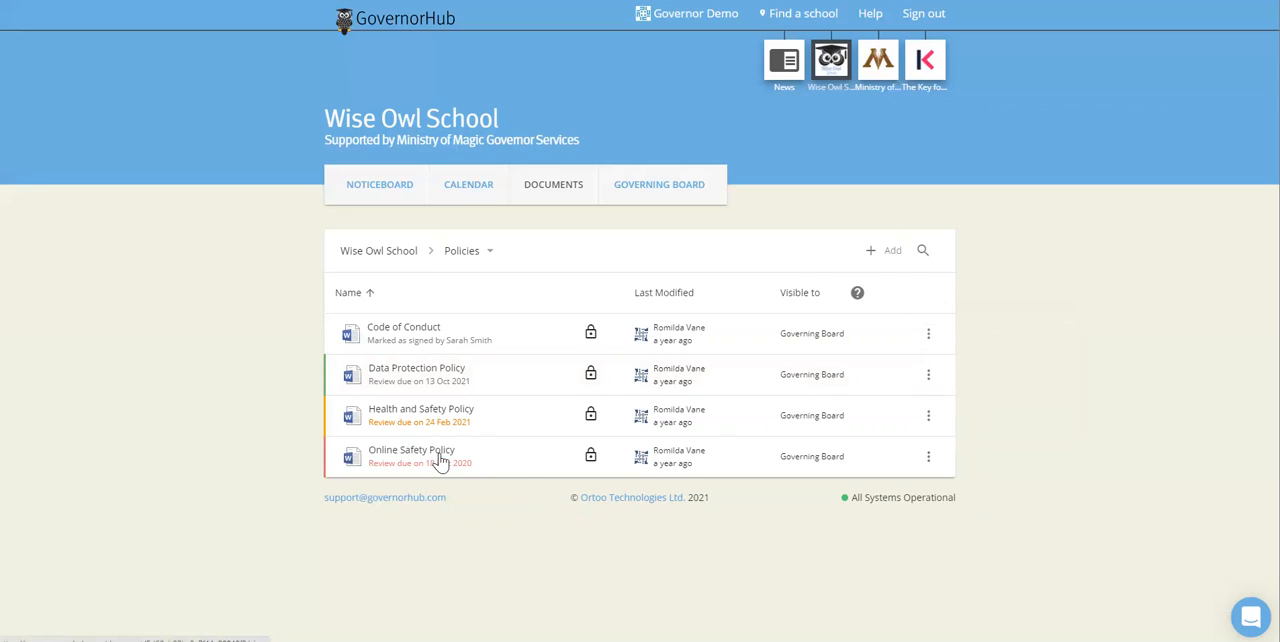
mouse_move(356, 418)
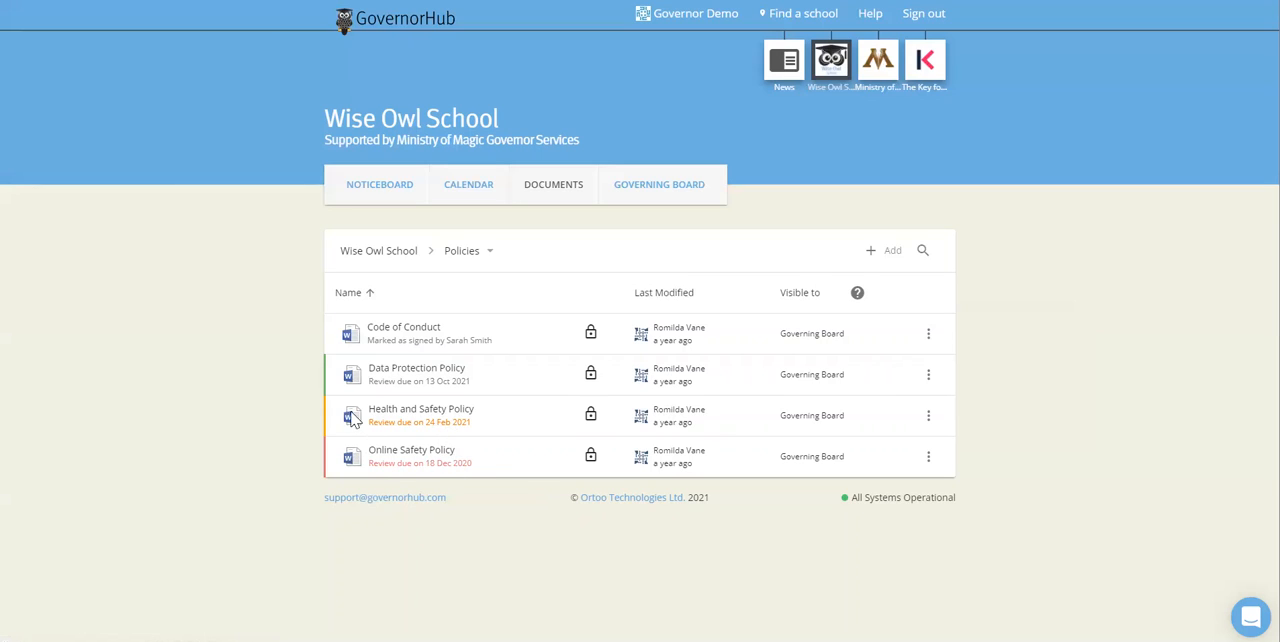
mouse_move(396, 384)
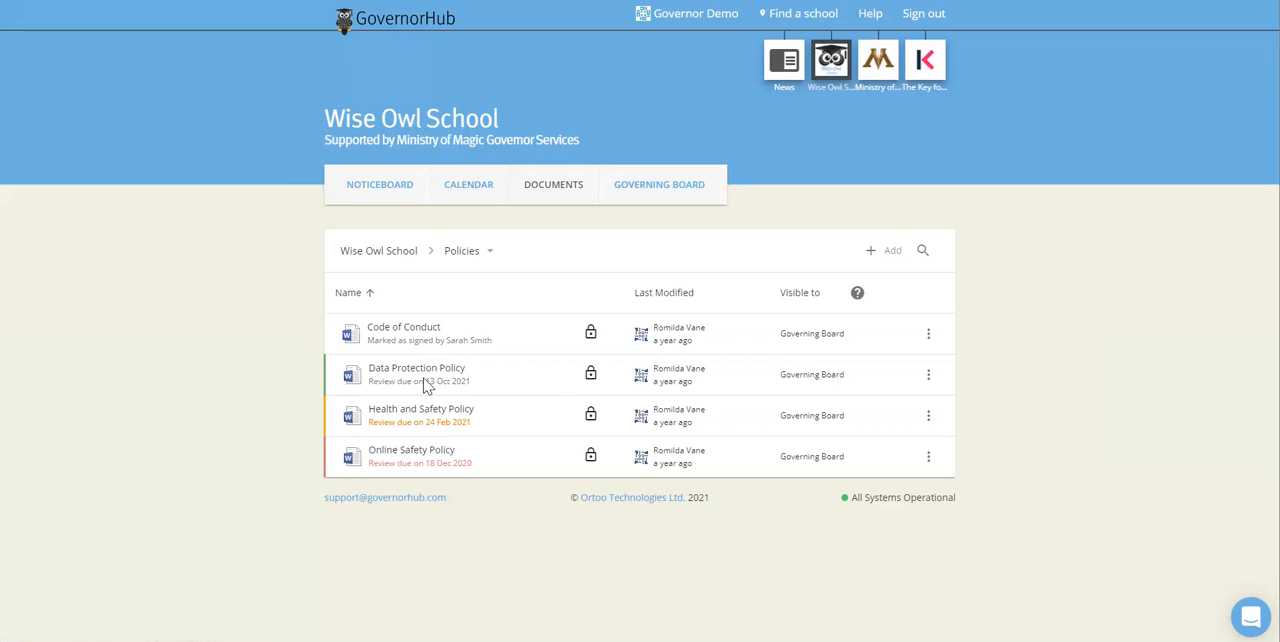
mouse_move(416, 422)
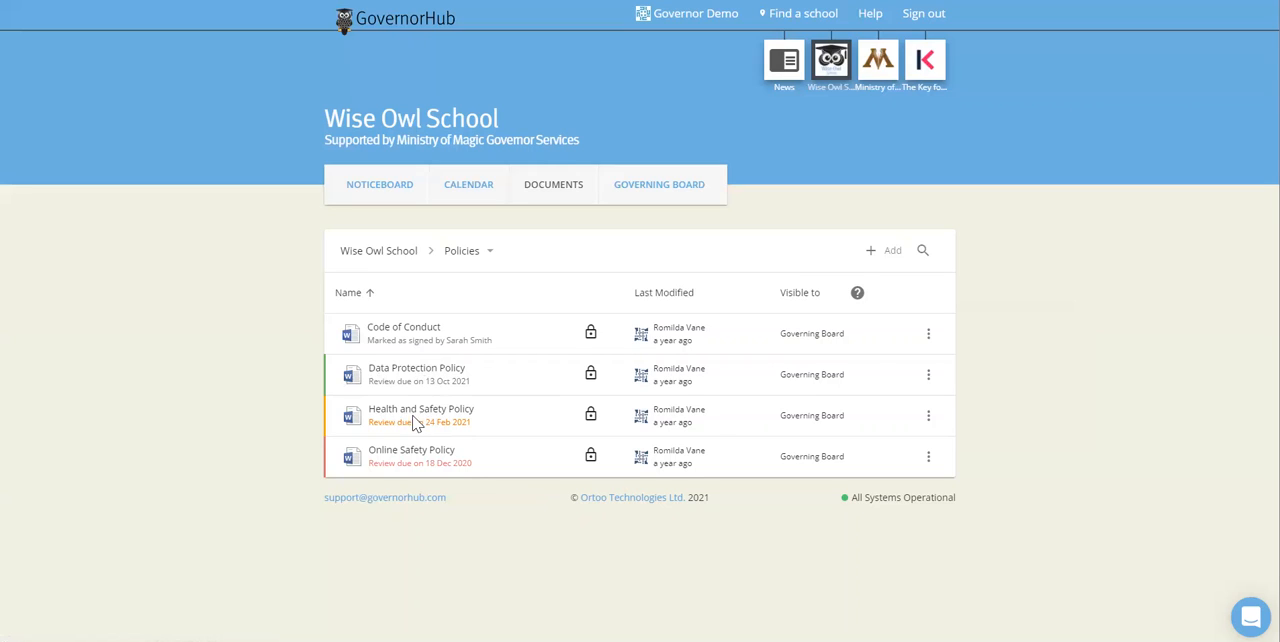
mouse_move(452, 436)
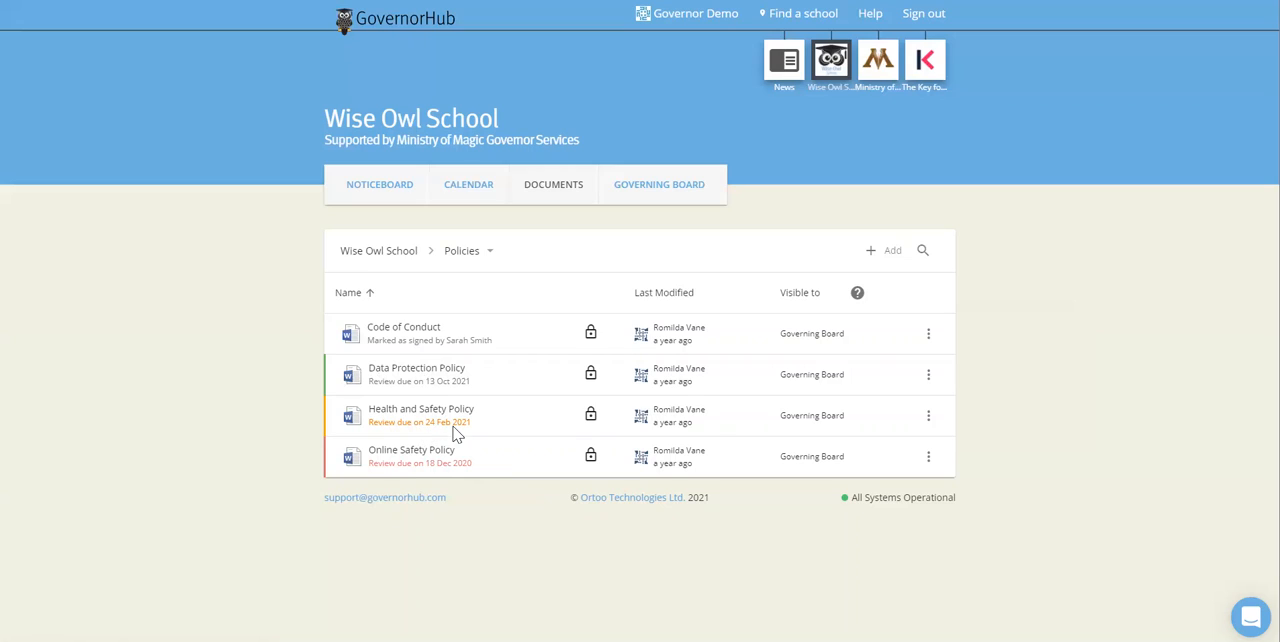
mouse_move(420, 472)
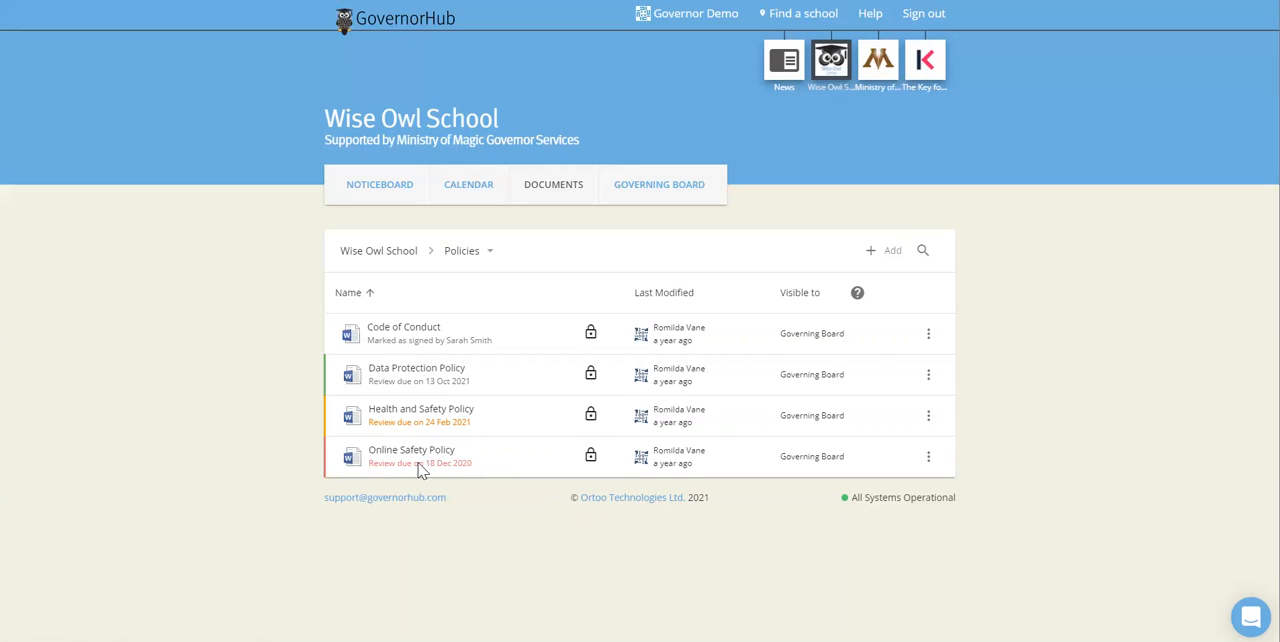
mouse_move(456, 472)
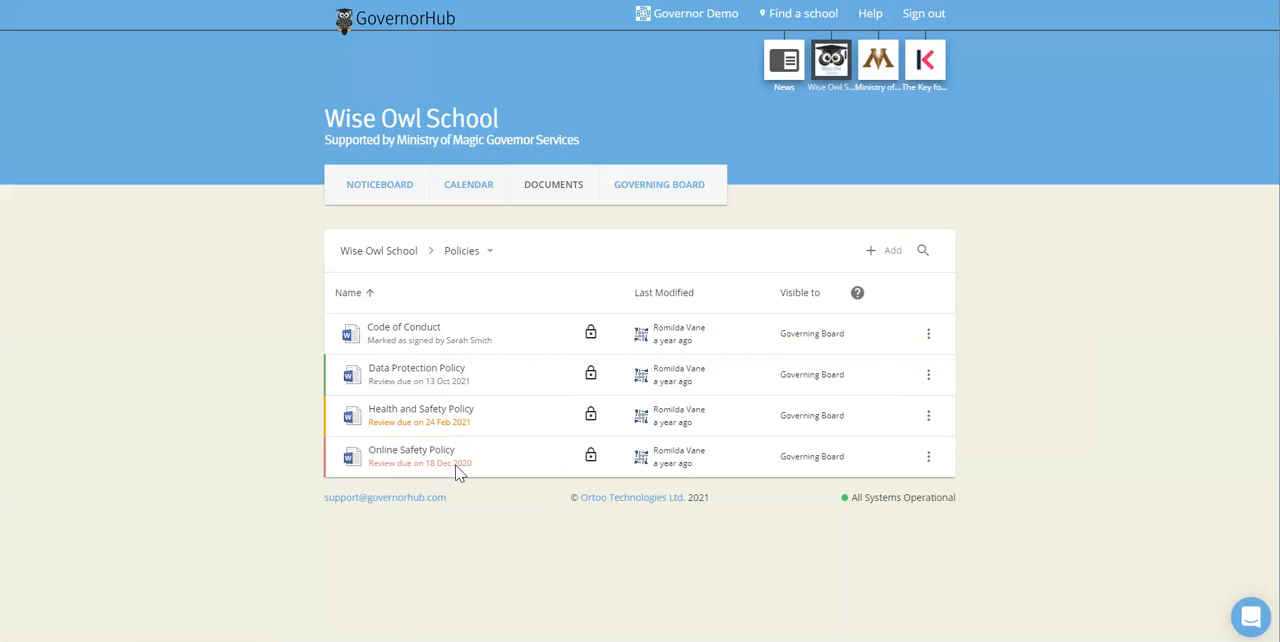
mouse_move(592, 470)
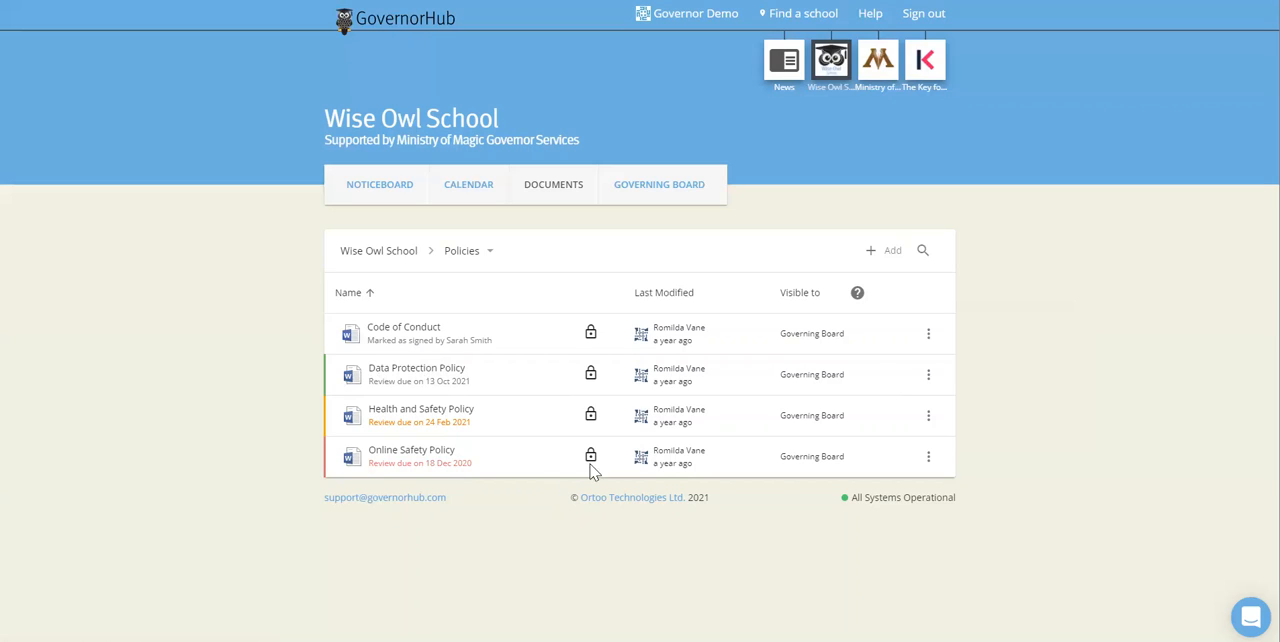
mouse_move(928, 332)
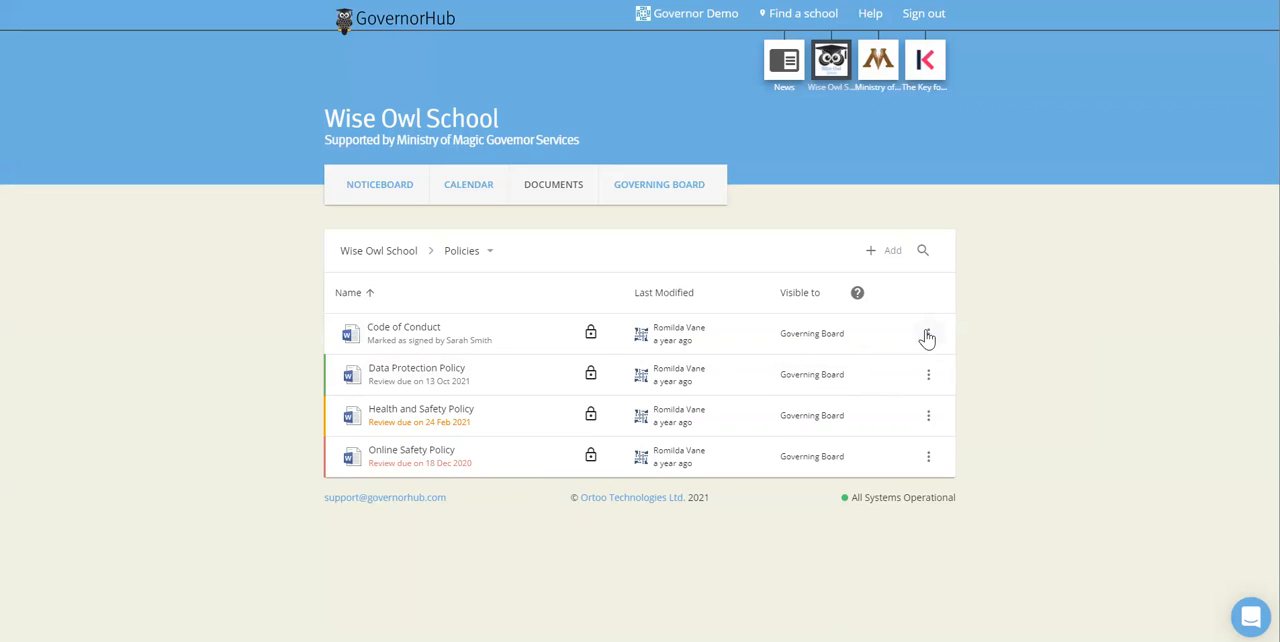
Share the Code of Conduct on the Noticeboard, starting a prefilled post to the governing board
click(928, 332)
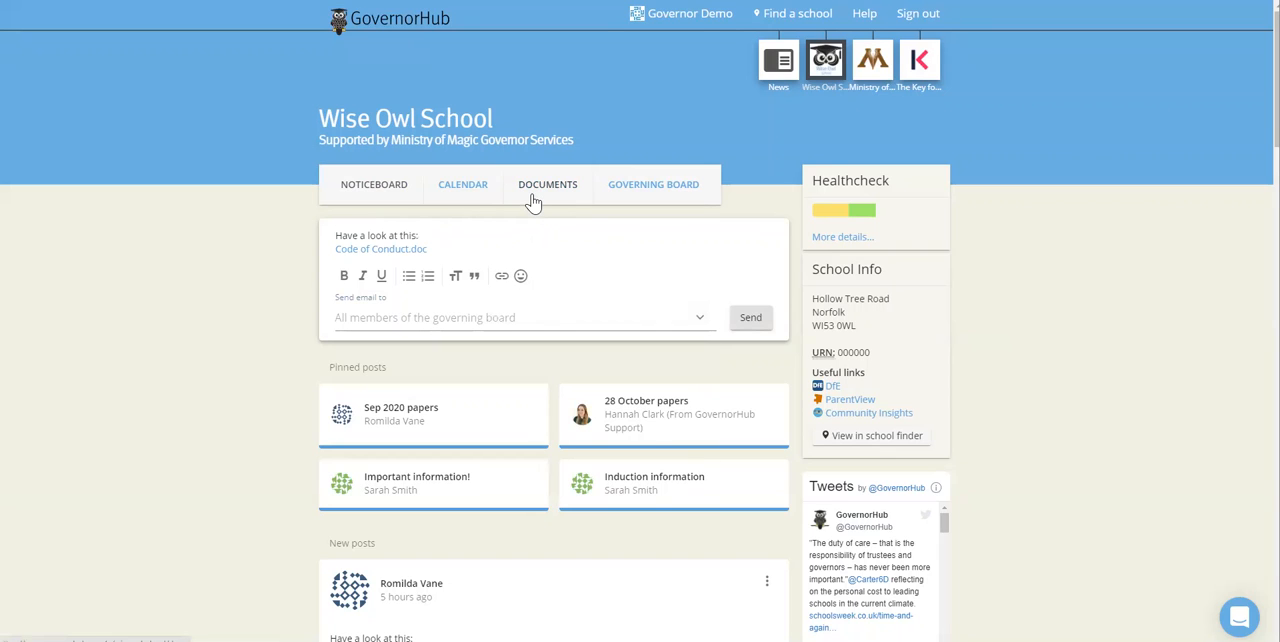
Return to the school's top-level document folders via the Documents tab
click(548, 184)
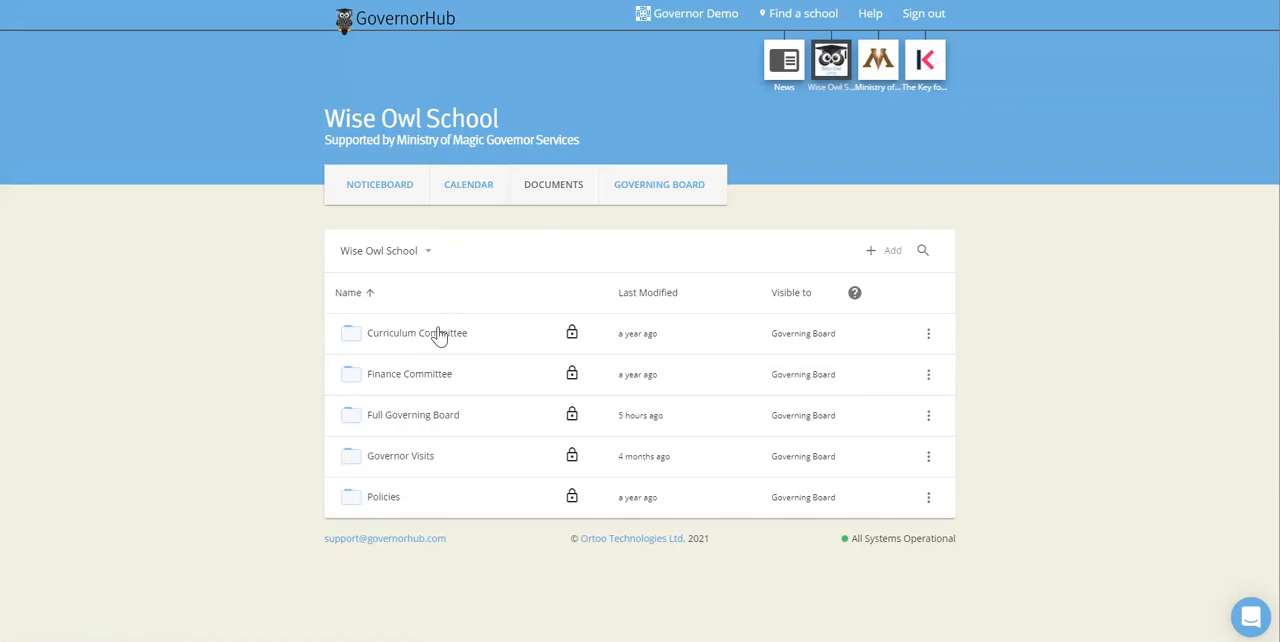
mouse_move(420, 384)
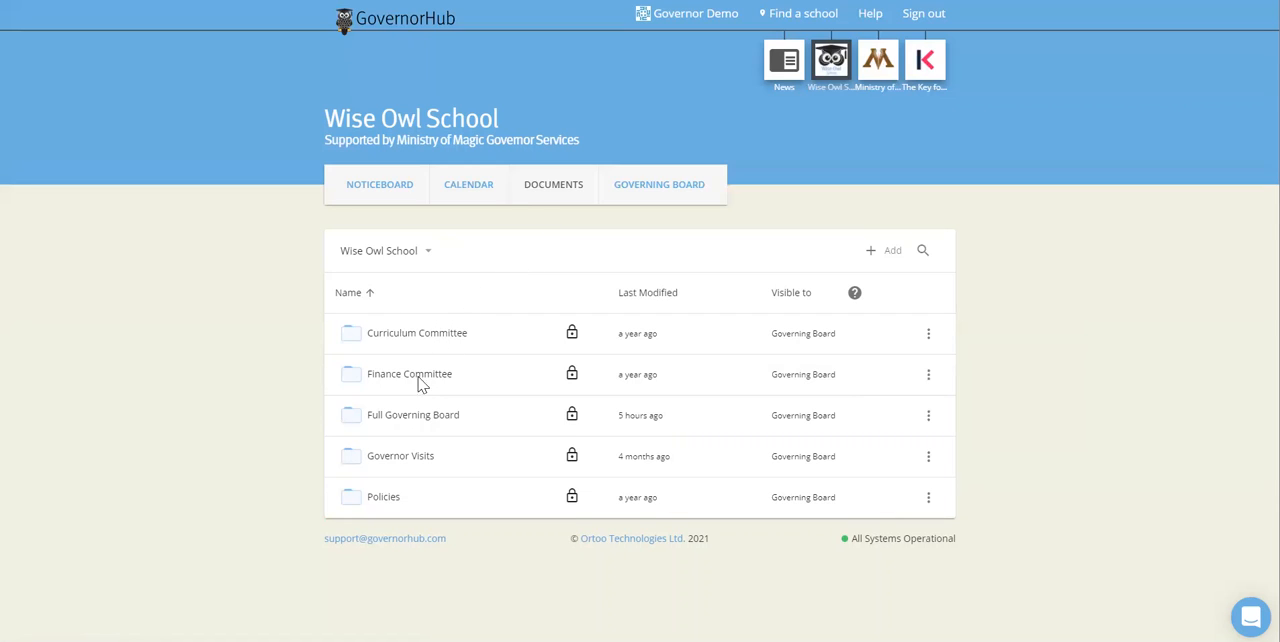
mouse_move(470, 400)
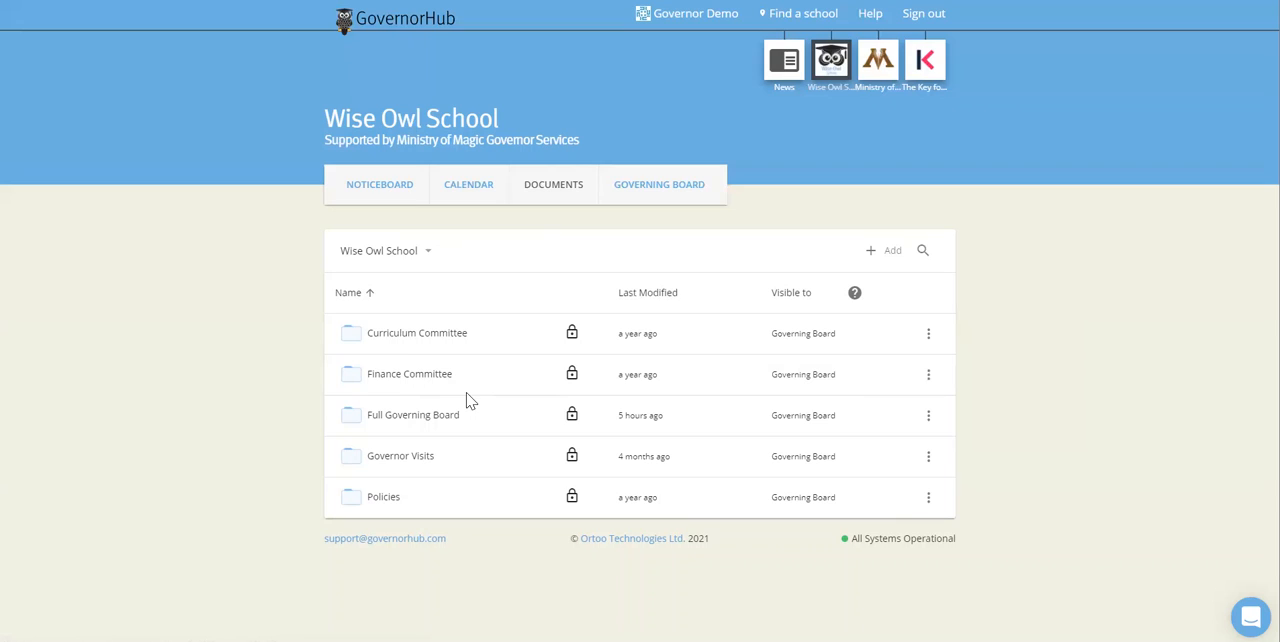
mouse_move(868, 12)
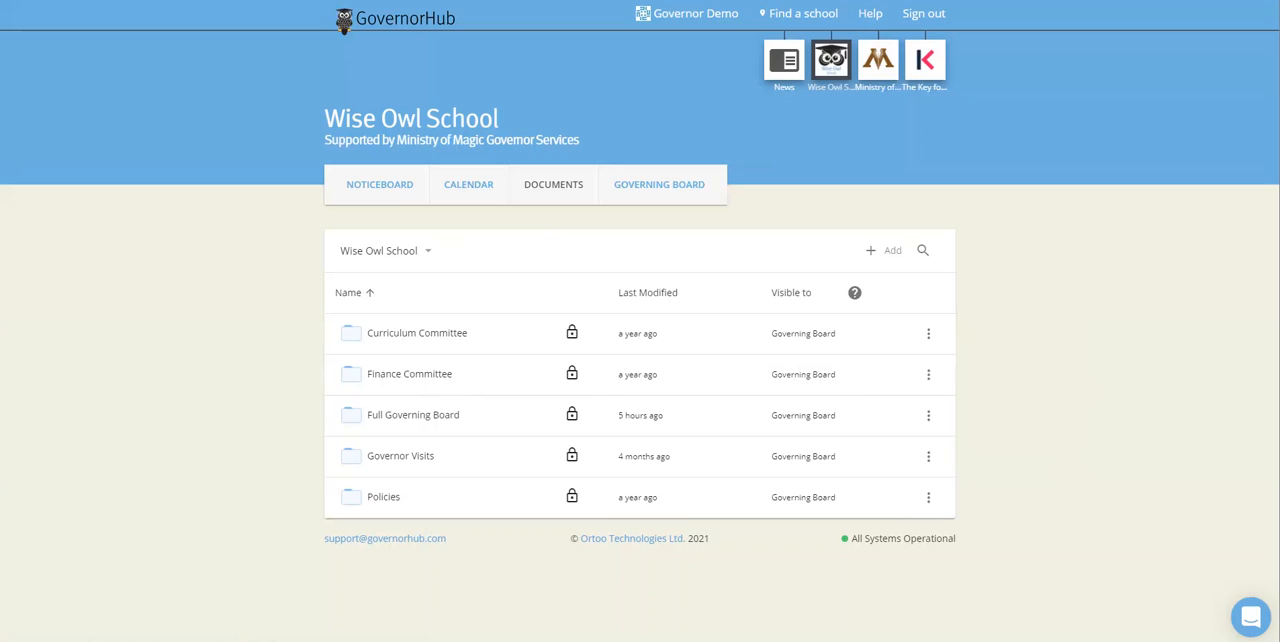
Bring up the help chat panel listing recent support conversations
click(1256, 616)
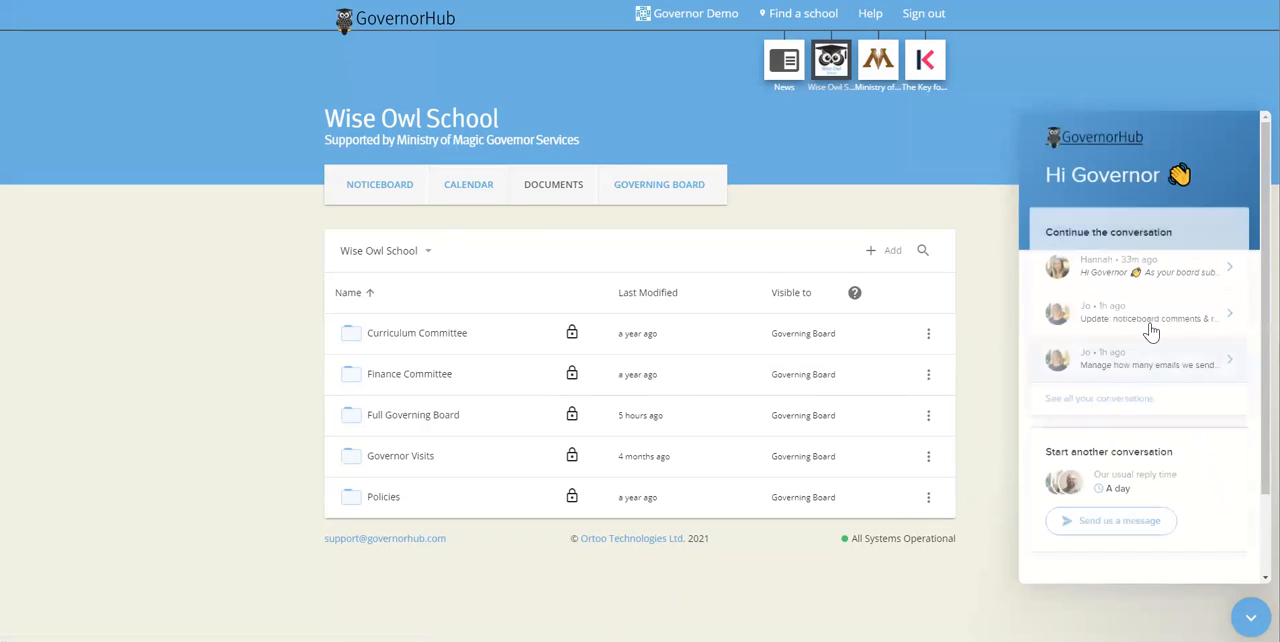
mouse_move(1016, 456)
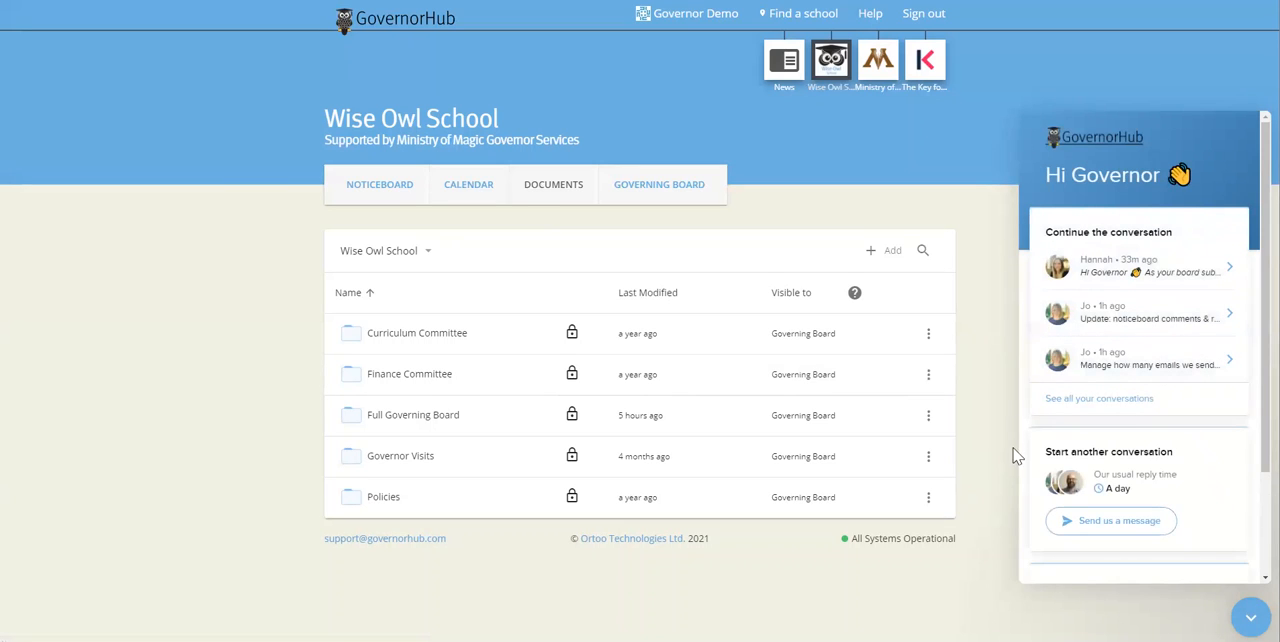